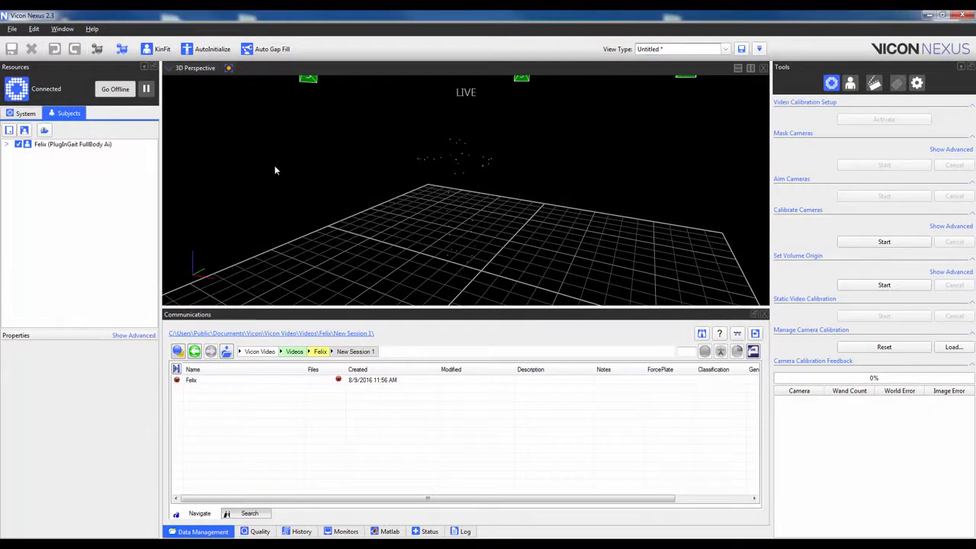
pyautogui.moveTo(427, 175)
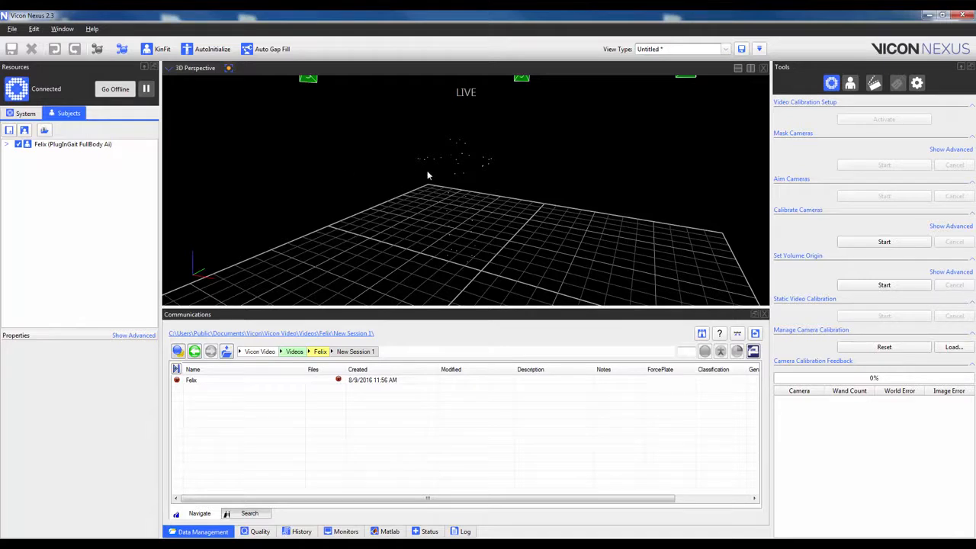
pyautogui.moveTo(476, 228)
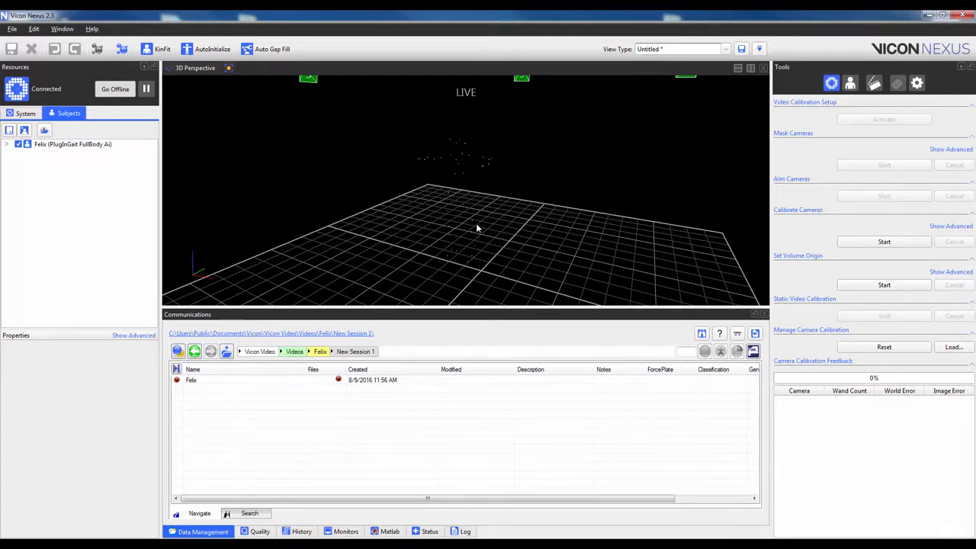
# Step: Select subject Felix to display his properties such as body mass, height and leg length
pyautogui.click(73, 144)
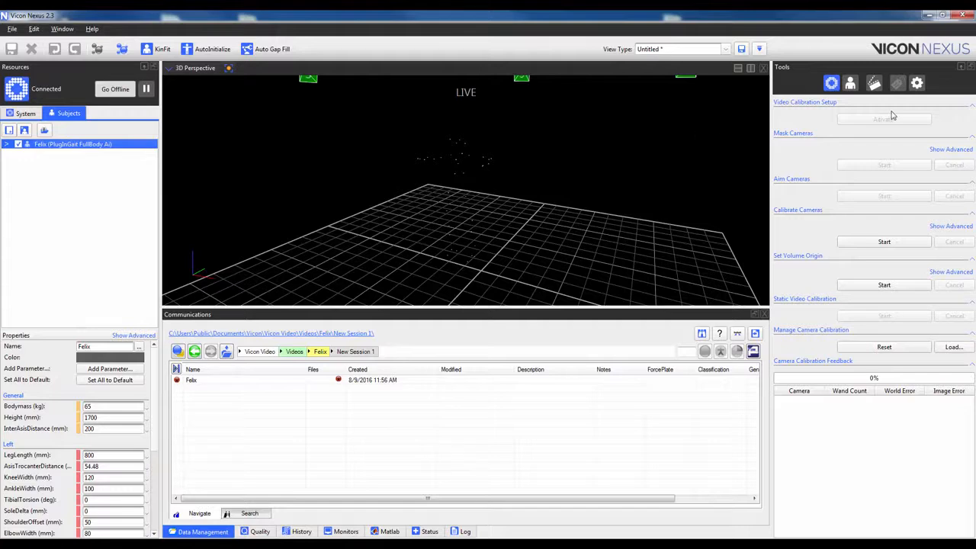
# Step: Show the Subject Preparation tools for Felix, briefly checking the Capture tools on the way
pyautogui.click(850, 82)
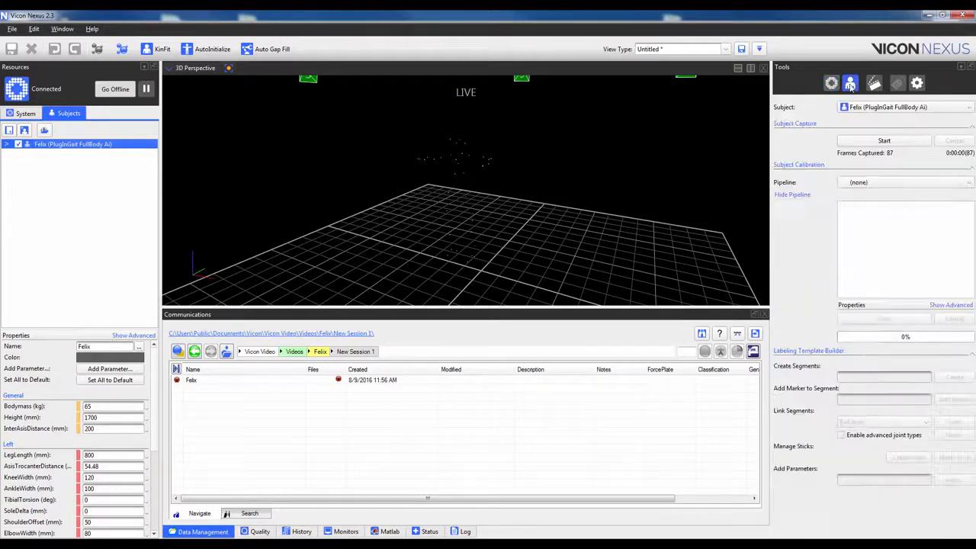
pyautogui.click(876, 83)
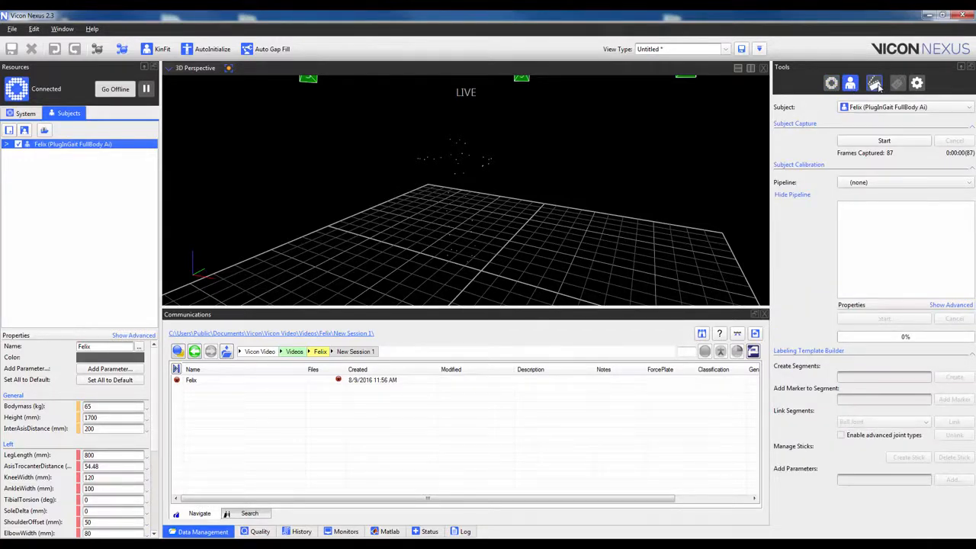
pyautogui.click(876, 82)
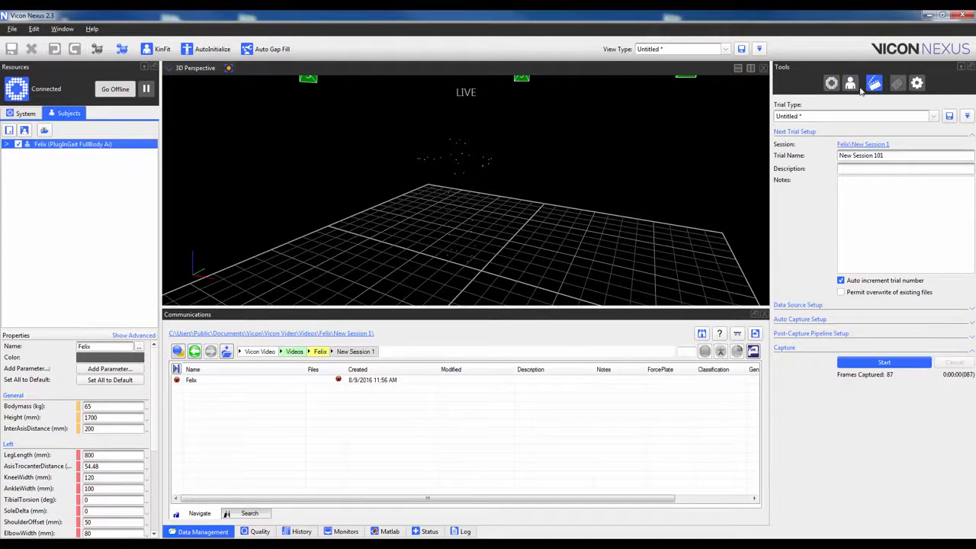
pyautogui.click(852, 83)
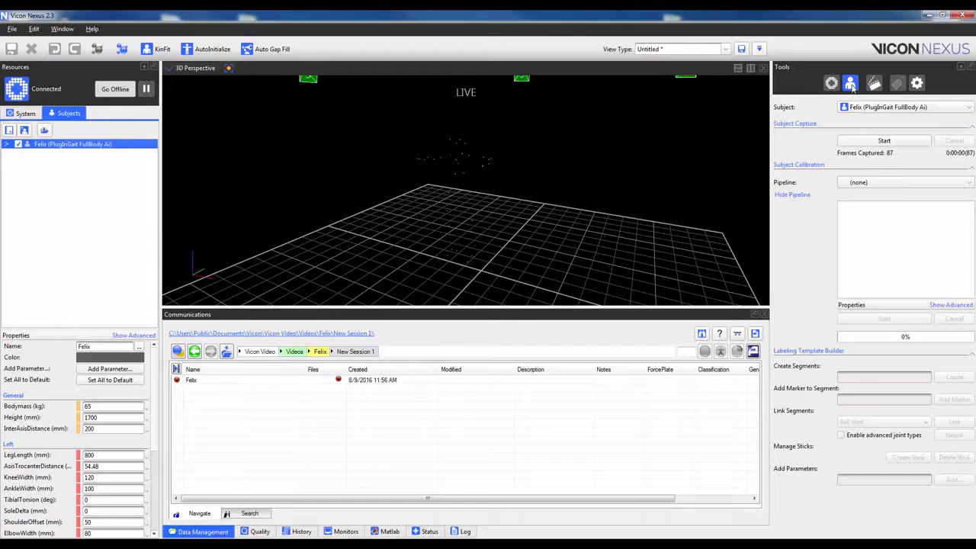
pyautogui.moveTo(850, 82)
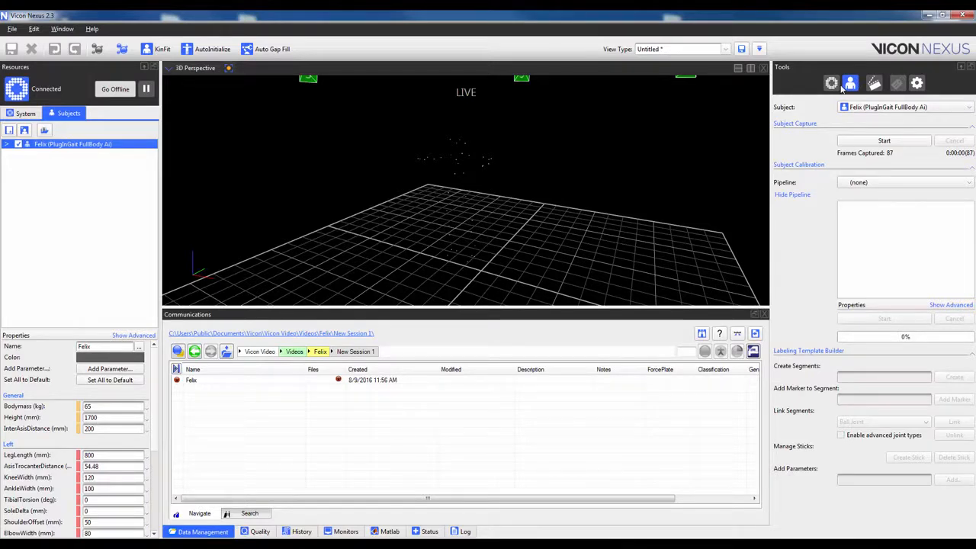
pyautogui.moveTo(749, 244)
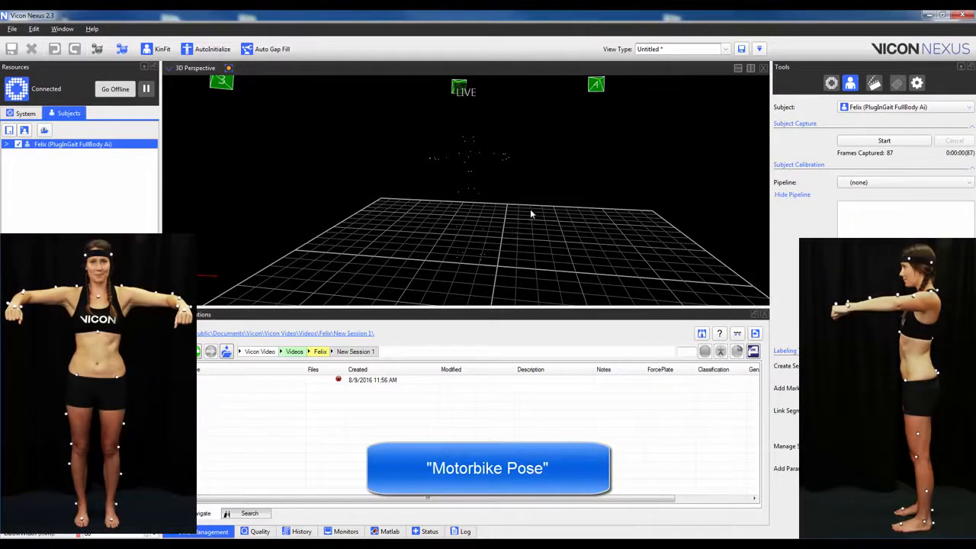
pyautogui.moveTo(577, 198)
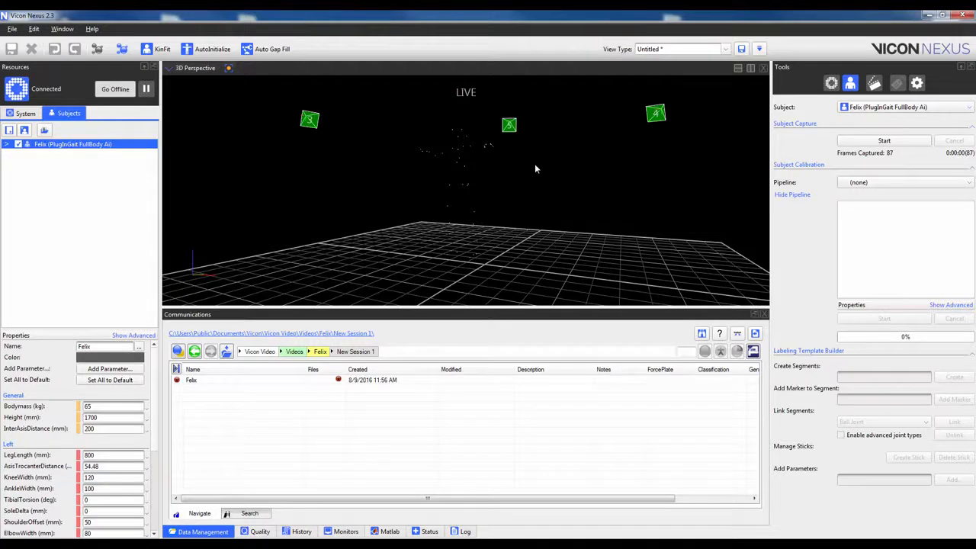
pyautogui.moveTo(533, 171)
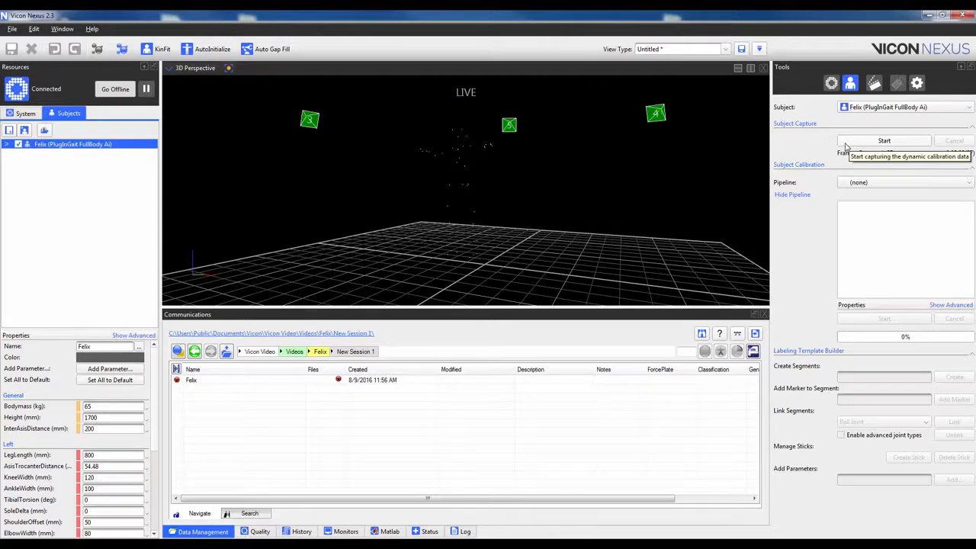
# Step: Start the Subject Capture of Felix's dynamic calibration movement from the motorbike pose
pyautogui.click(885, 140)
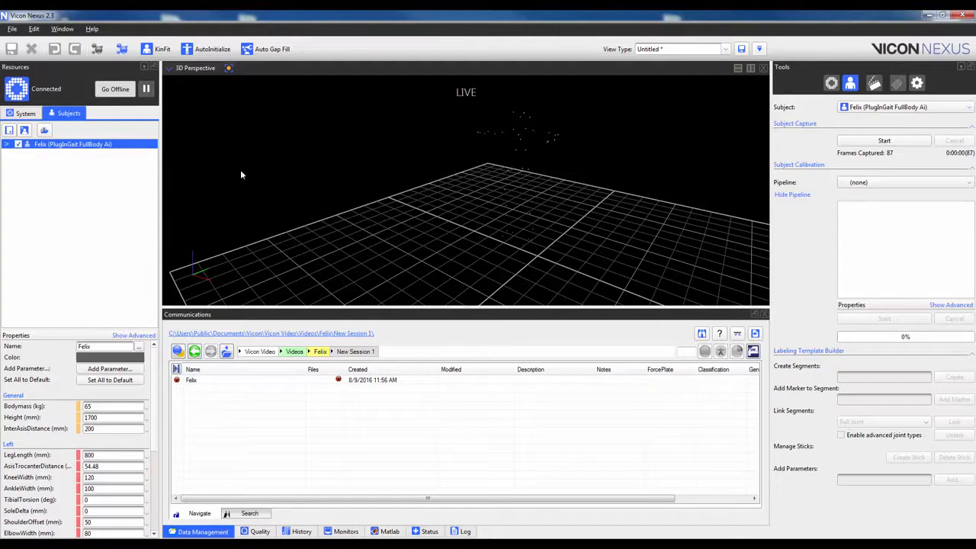
pyautogui.moveTo(37, 123)
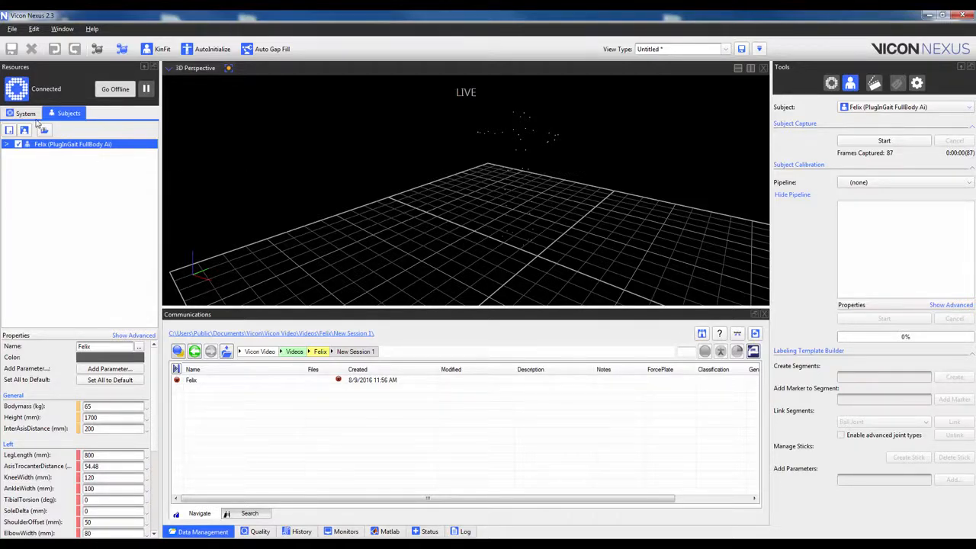
# Step: Stop the Subject Capture so the range-of-motion calibration trial is saved to the session
pyautogui.click(25, 113)
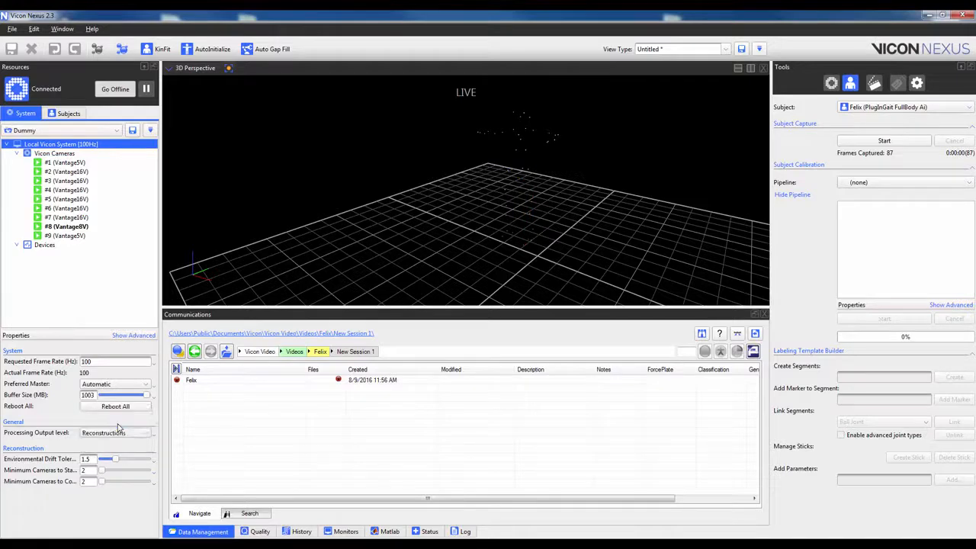
pyautogui.moveTo(415, 274)
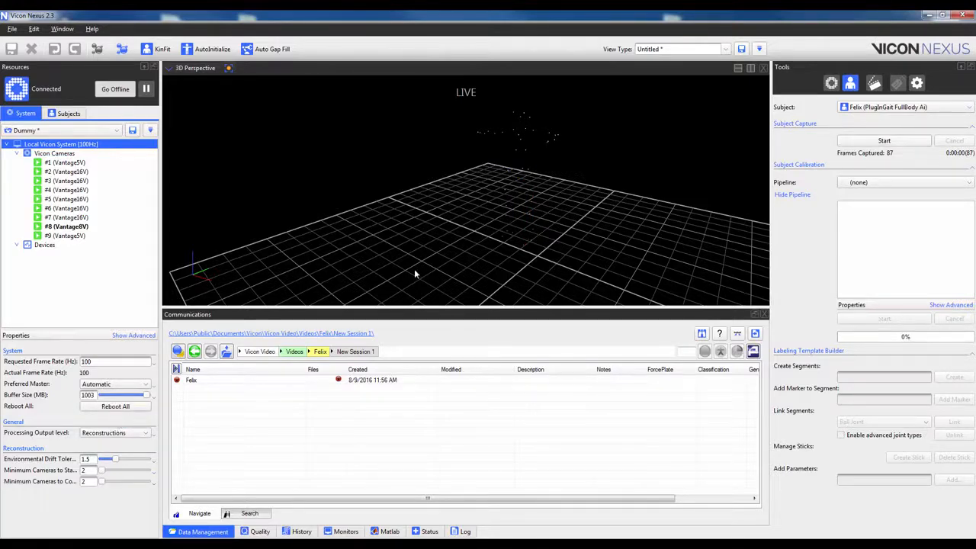
pyautogui.moveTo(443, 223)
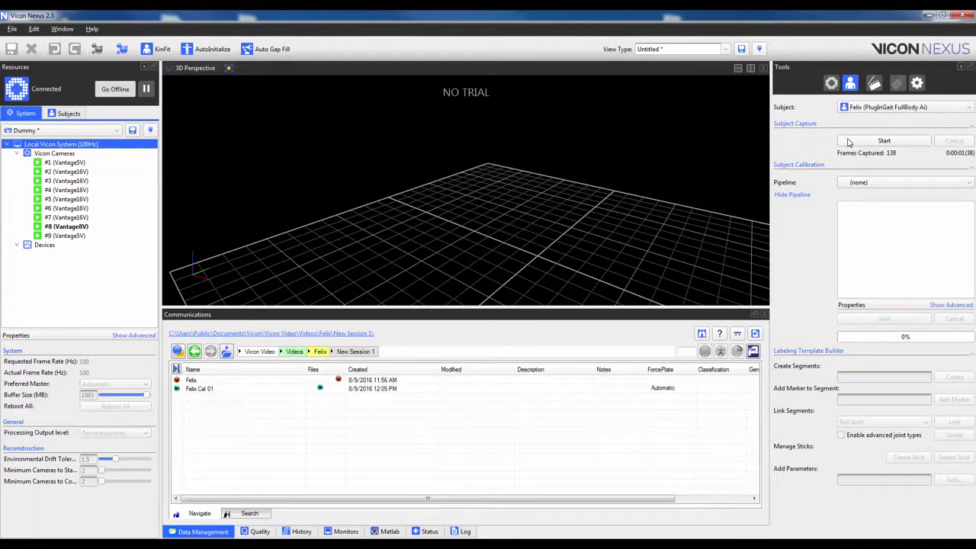
# Step: Load the Felix Cal 01 trial from Data Management for offline review
pyautogui.doubleClick(198, 389)
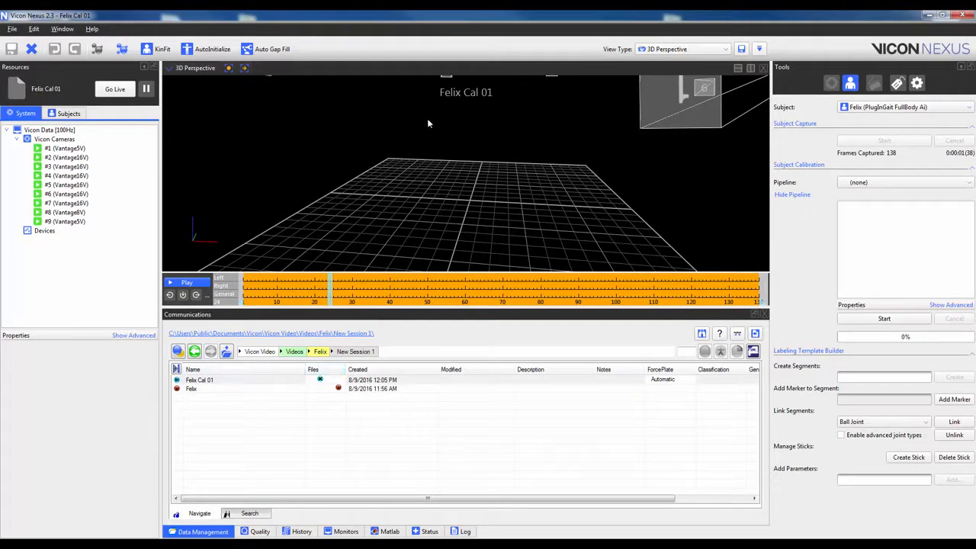
pyautogui.moveTo(509, 101)
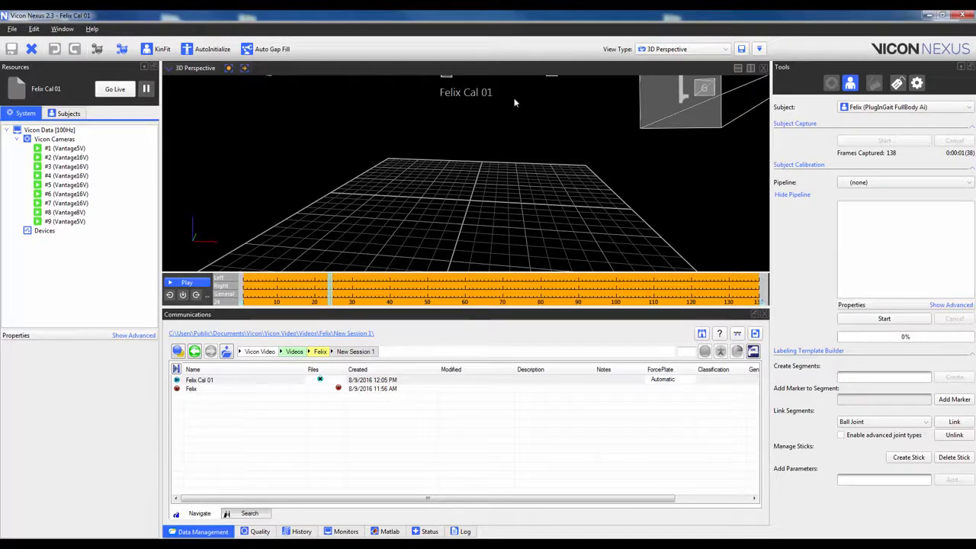
pyautogui.moveTo(450, 85)
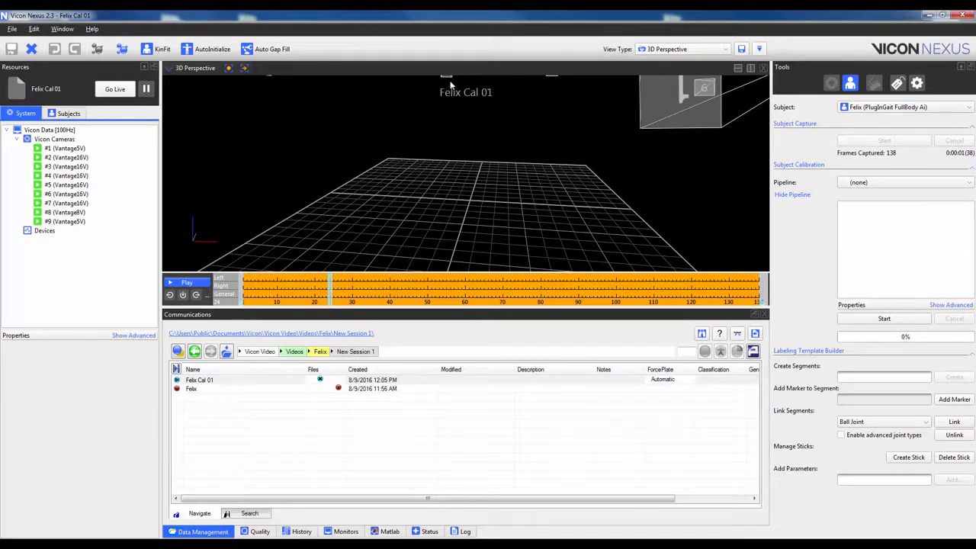
pyautogui.moveTo(442, 108)
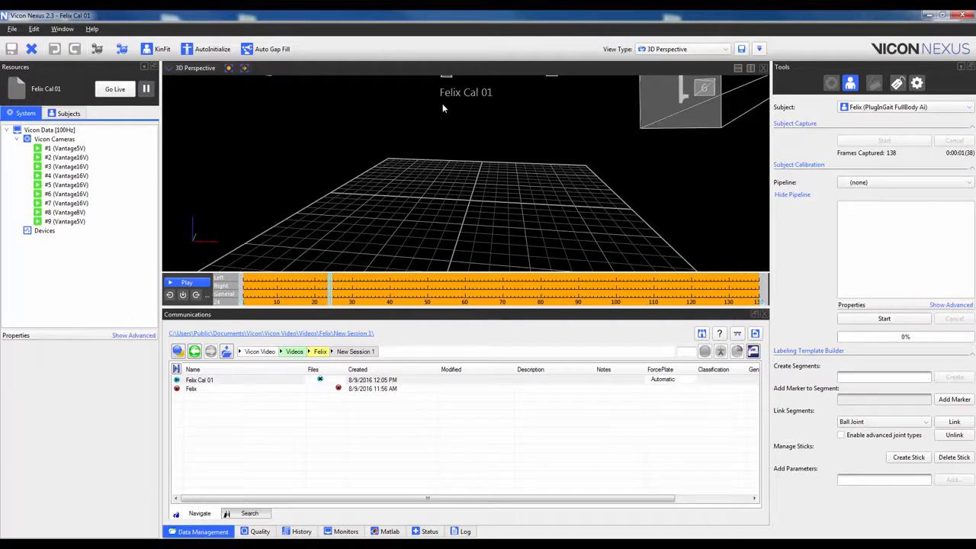
pyautogui.moveTo(464, 105)
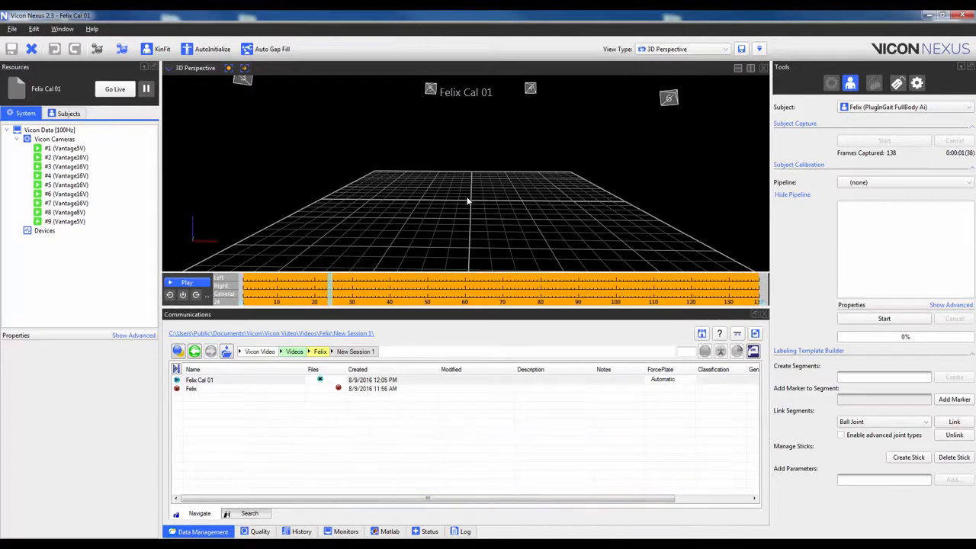
pyautogui.moveTo(500, 199)
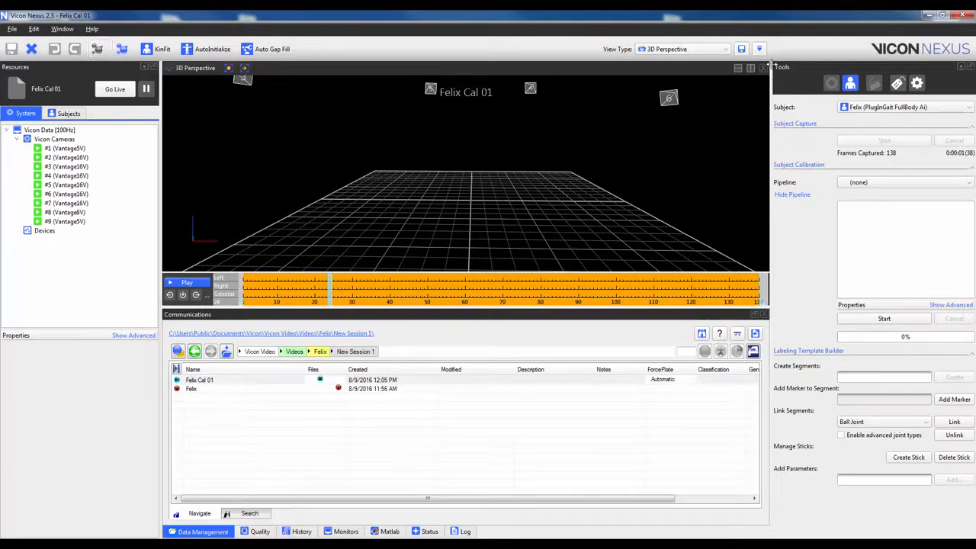
# Step: Show the Pipeline tools with the Reconstruct pipeline as the current pipeline
pyautogui.click(917, 83)
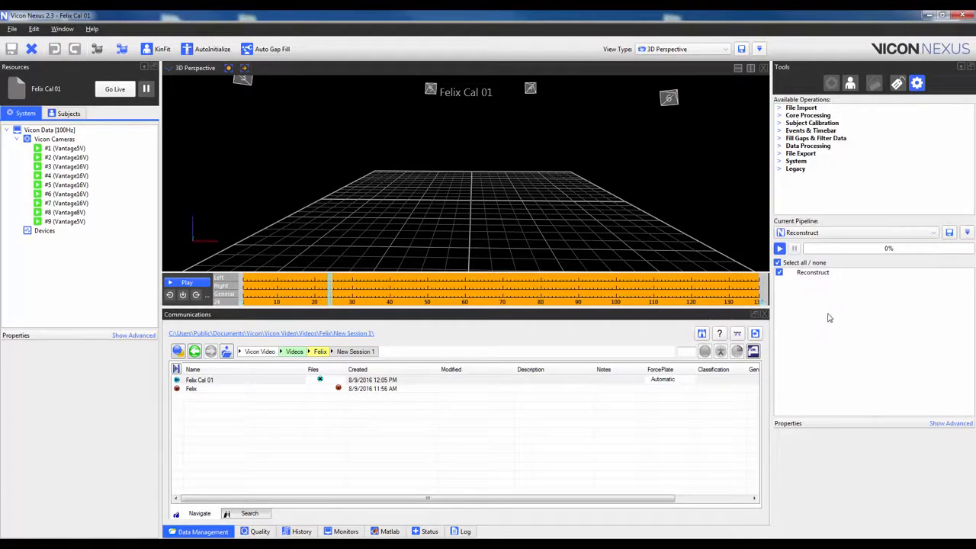
pyautogui.moveTo(537, 220)
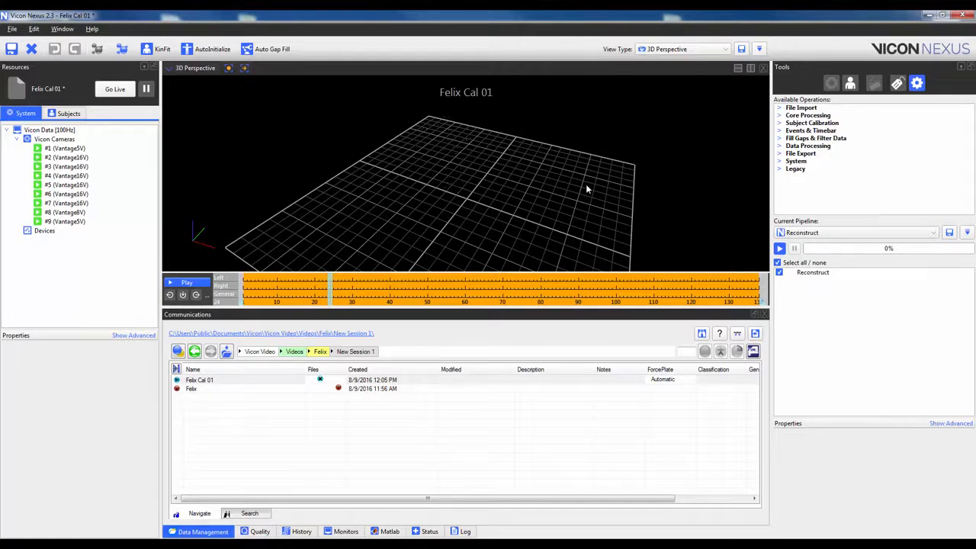
pyautogui.moveTo(904, 104)
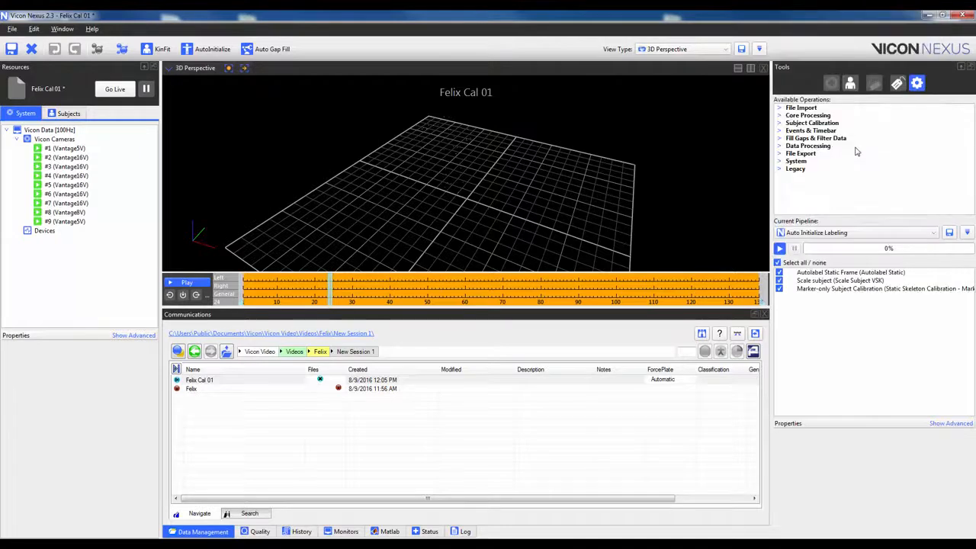
pyautogui.moveTo(893, 280)
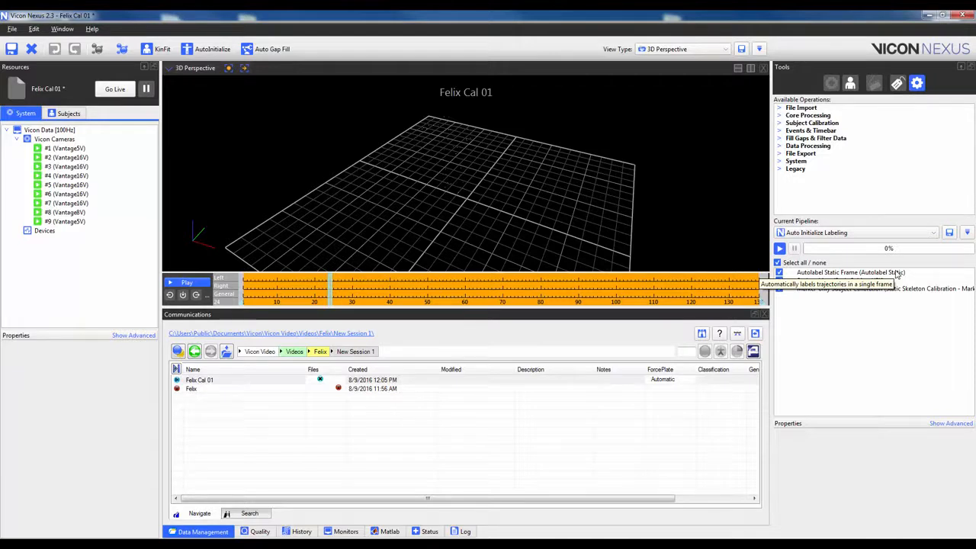
pyautogui.moveTo(706, 238)
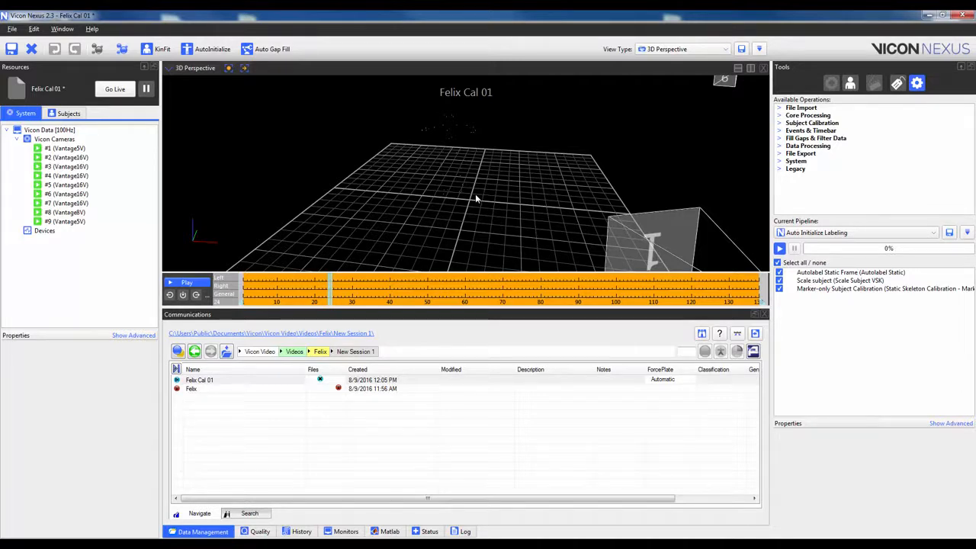
pyautogui.moveTo(449, 217)
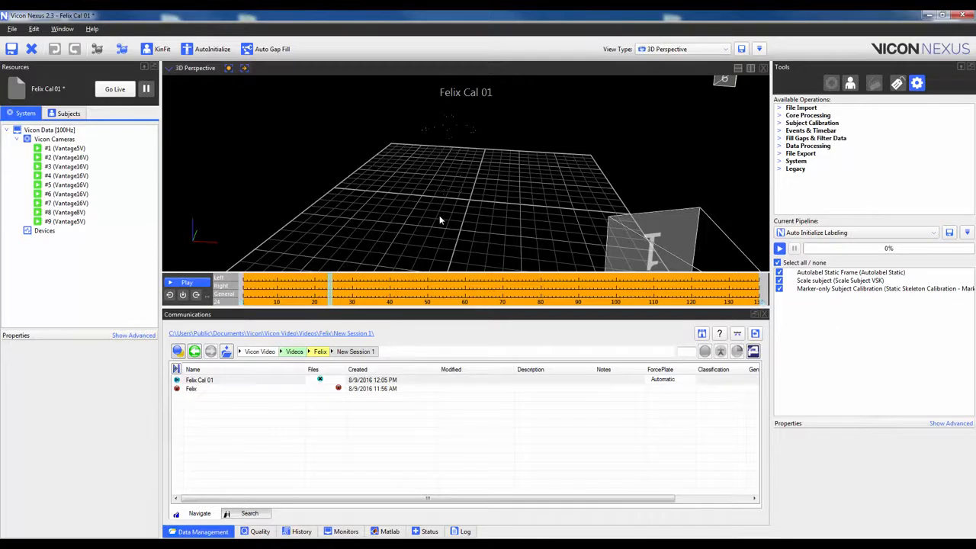
pyautogui.moveTo(568, 217)
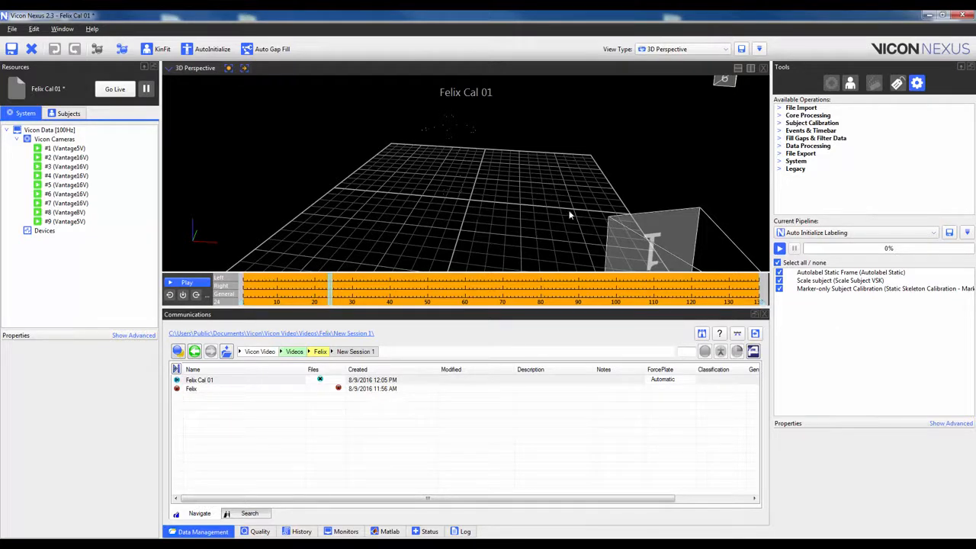
# Step: Run only the Autolabel Static Frame operation and zoom onto the labelled Felix skeleton
pyautogui.rightClick(852, 272)
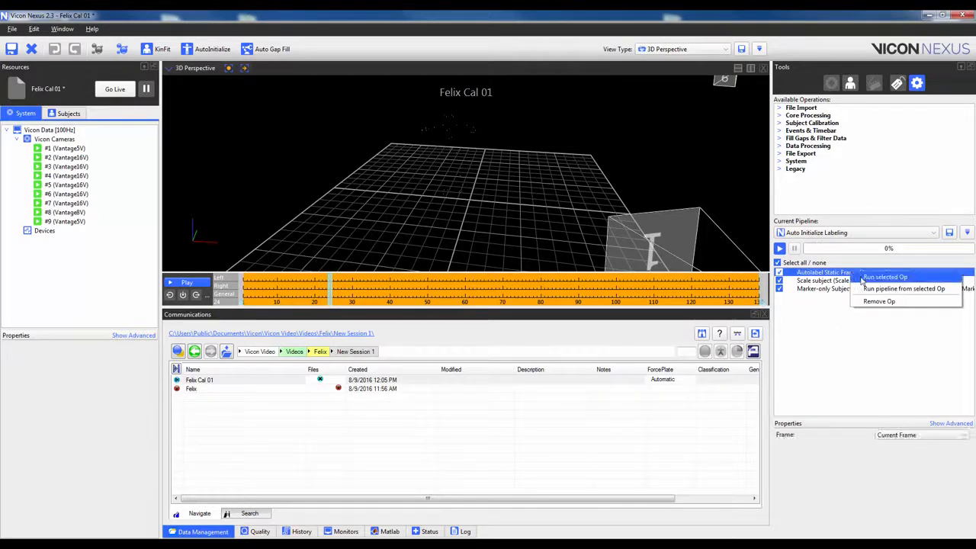
pyautogui.click(885, 276)
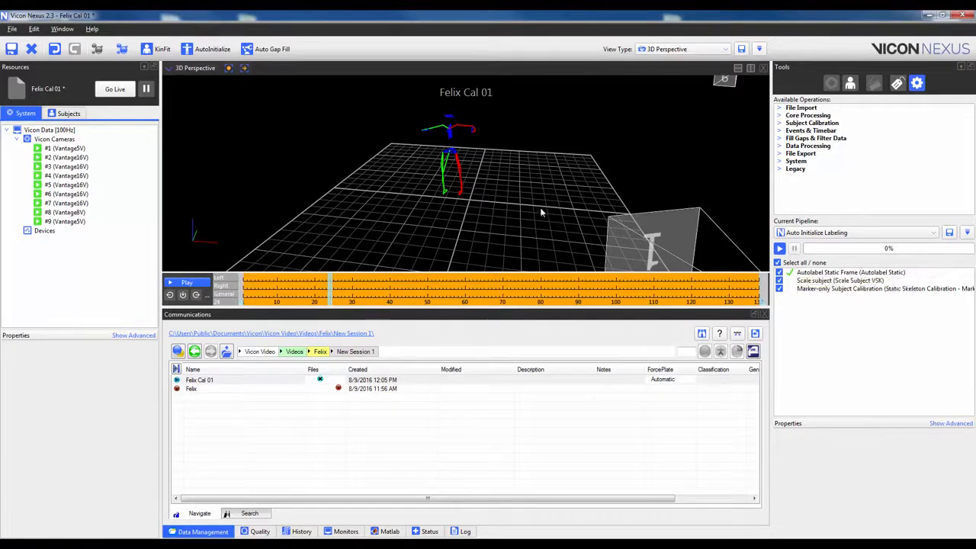
pyautogui.moveTo(541, 214); pyautogui.dragTo(467, 162)
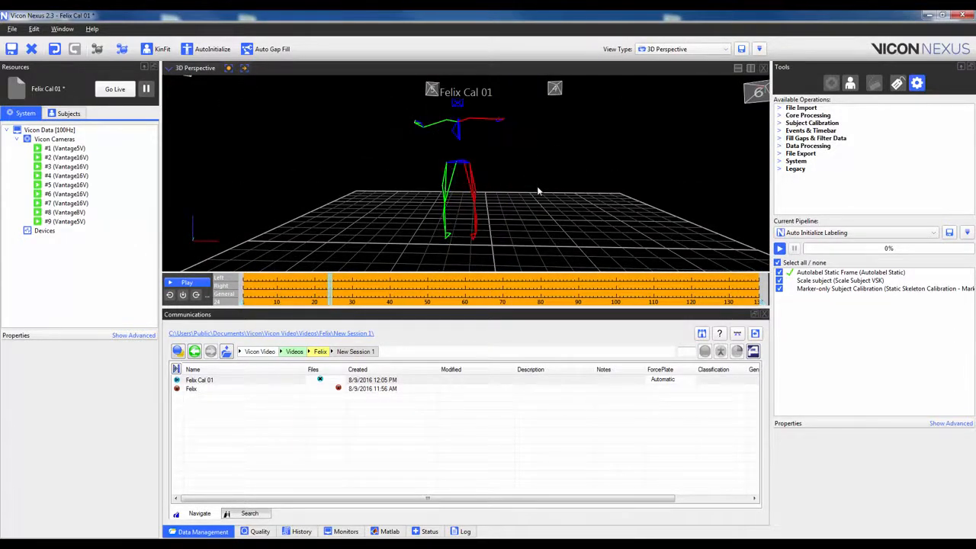
pyautogui.moveTo(714, 214)
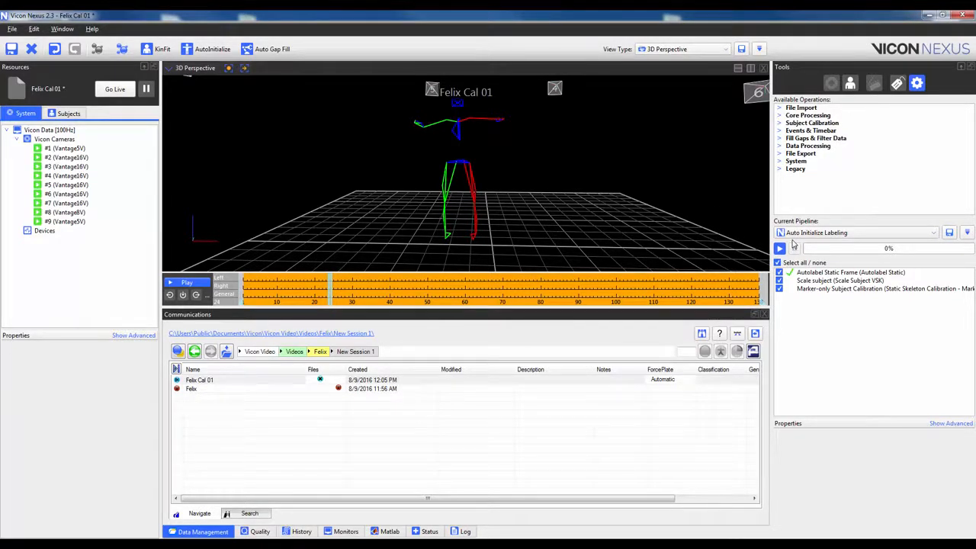
pyautogui.moveTo(824, 288)
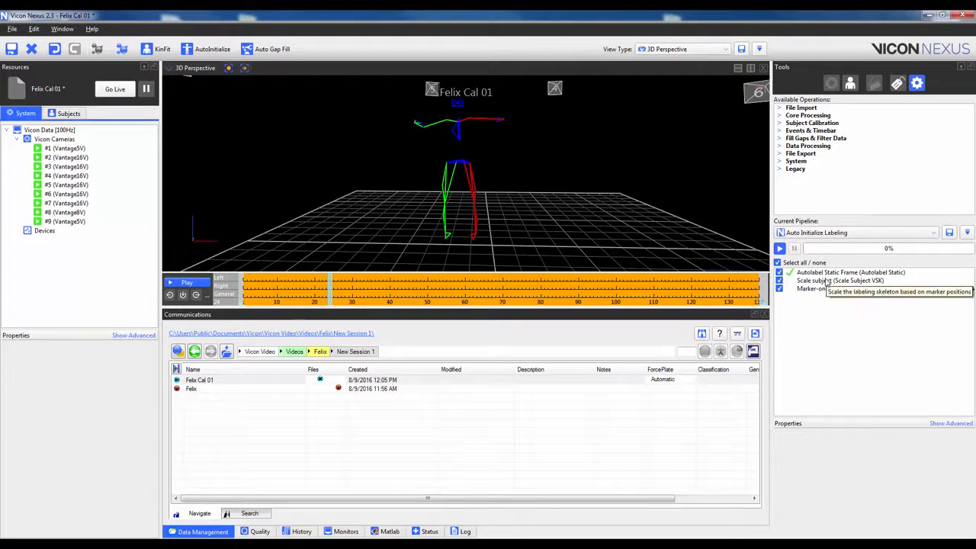
# Step: Run only the Scale subject operation and confirm success in the processing log
pyautogui.click(839, 281)
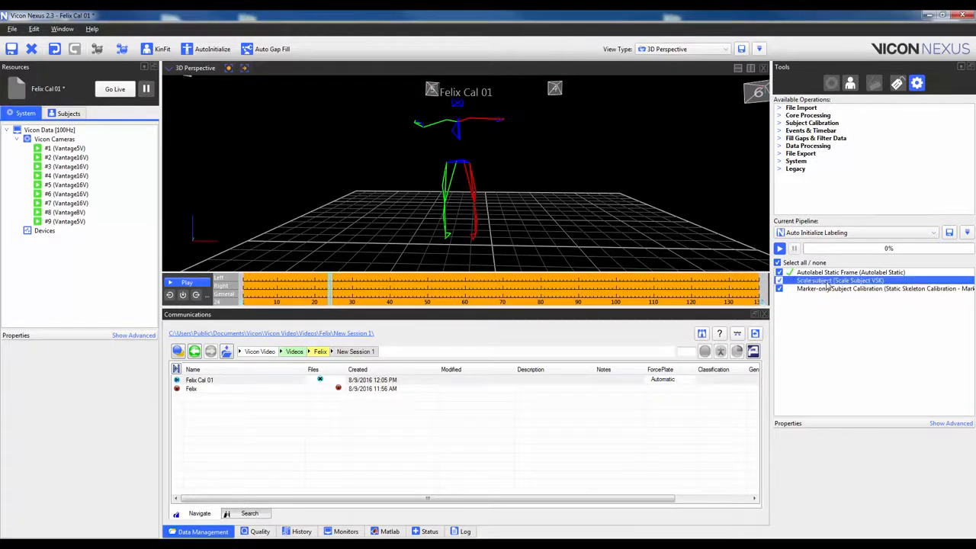
pyautogui.rightClick(839, 288)
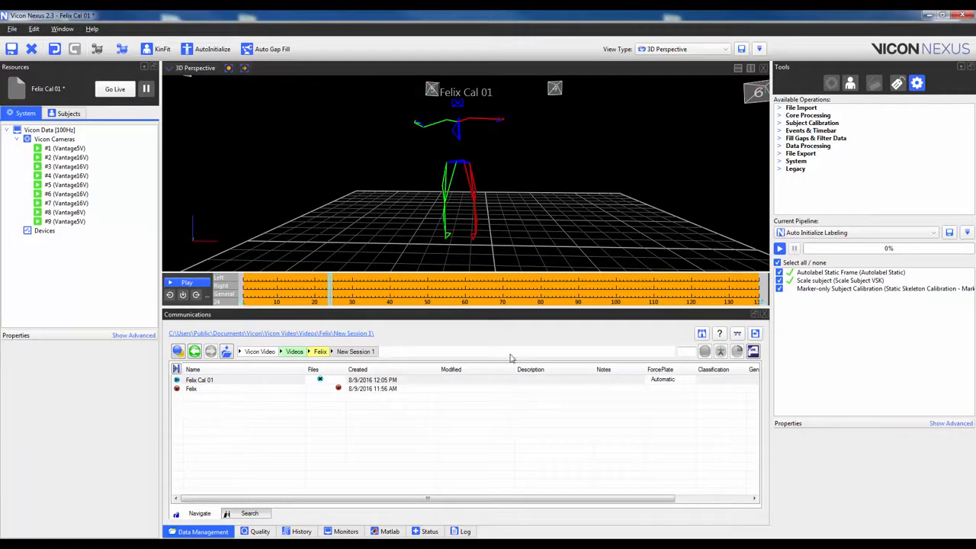
pyautogui.click(464, 531)
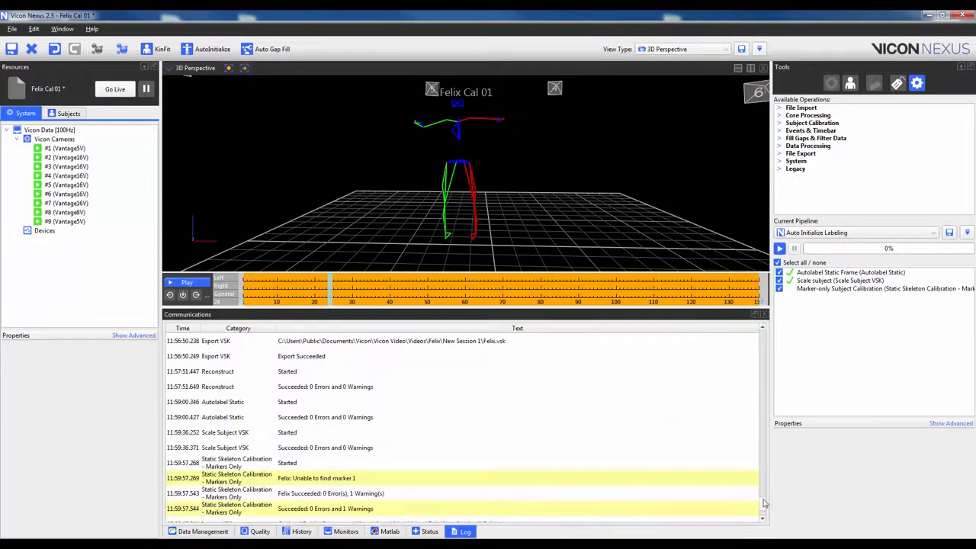
pyautogui.scroll(-3)
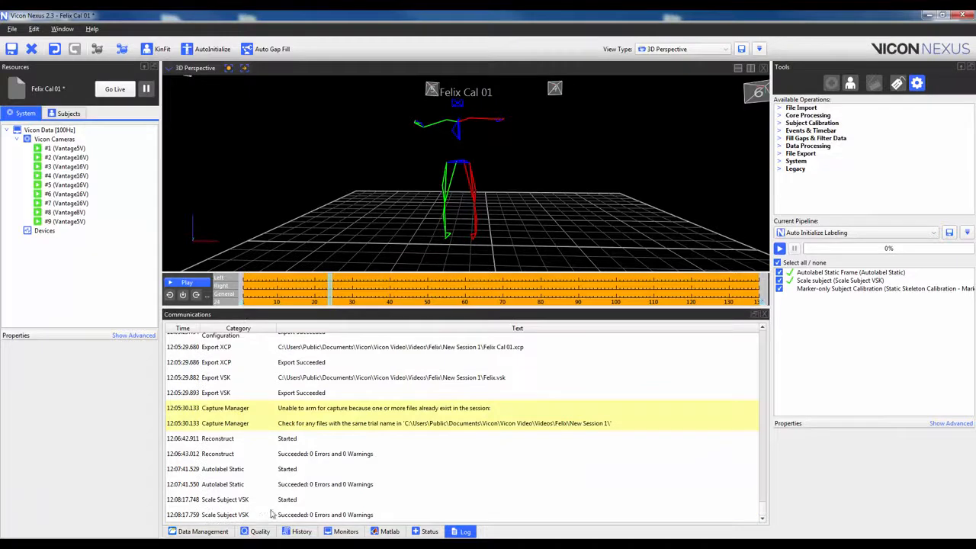
pyautogui.moveTo(206, 531)
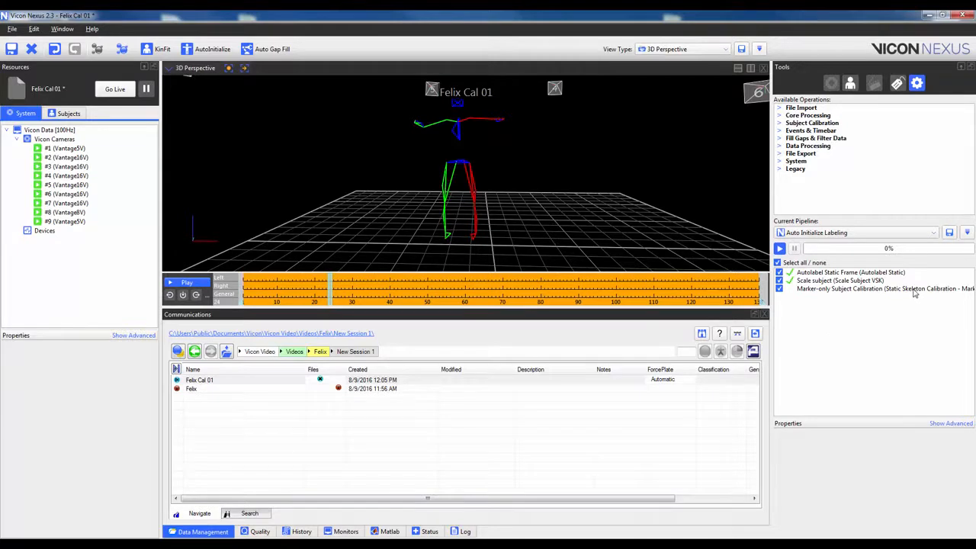
# Step: Run only the Marker-only Subject Calibration operation to calibrate Felix's labeling skeleton
pyautogui.click(877, 289)
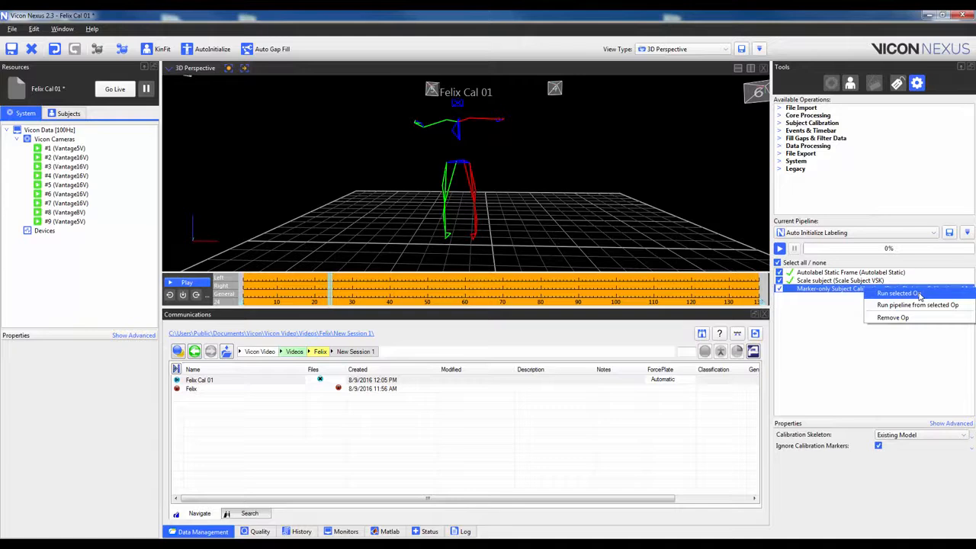
pyautogui.click(900, 293)
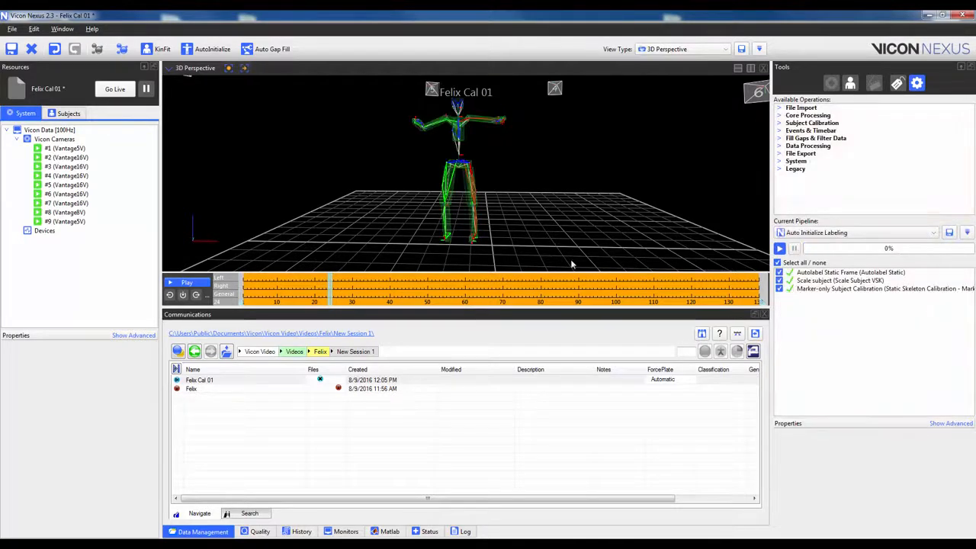
pyautogui.moveTo(461, 192)
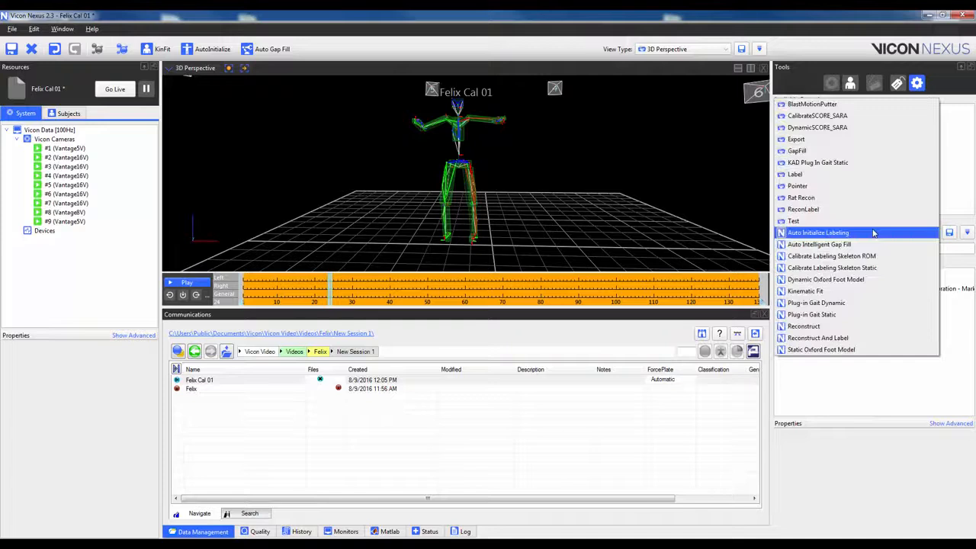
# Step: Run the Plug-in Gait Static pipeline on Felix Cal 01 after reviewing its model settings, and save the trial
pyautogui.click(811, 314)
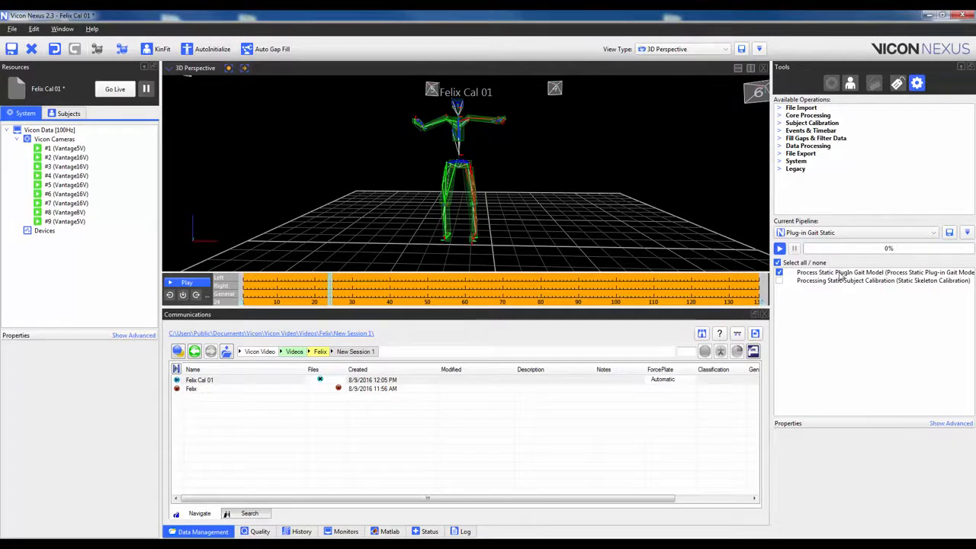
pyautogui.click(884, 272)
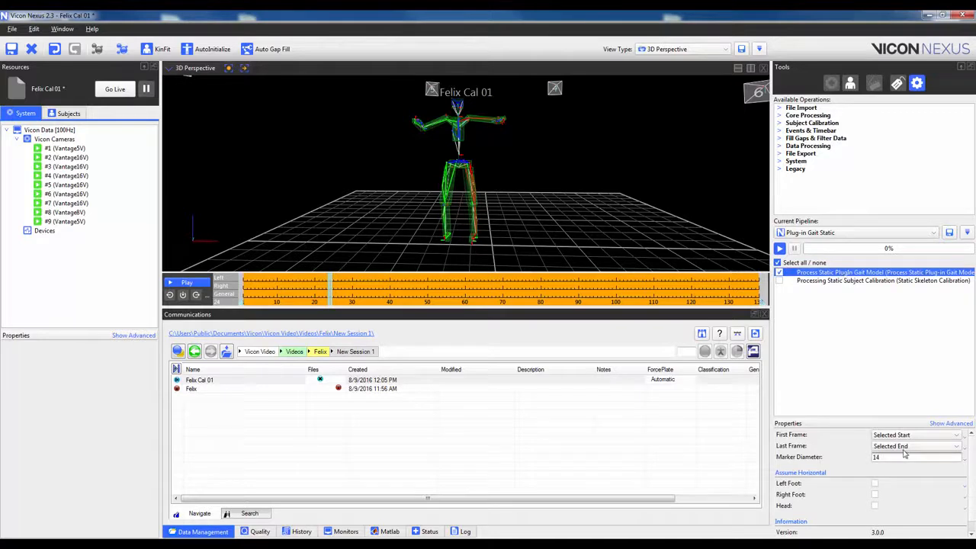
pyautogui.moveTo(903, 450)
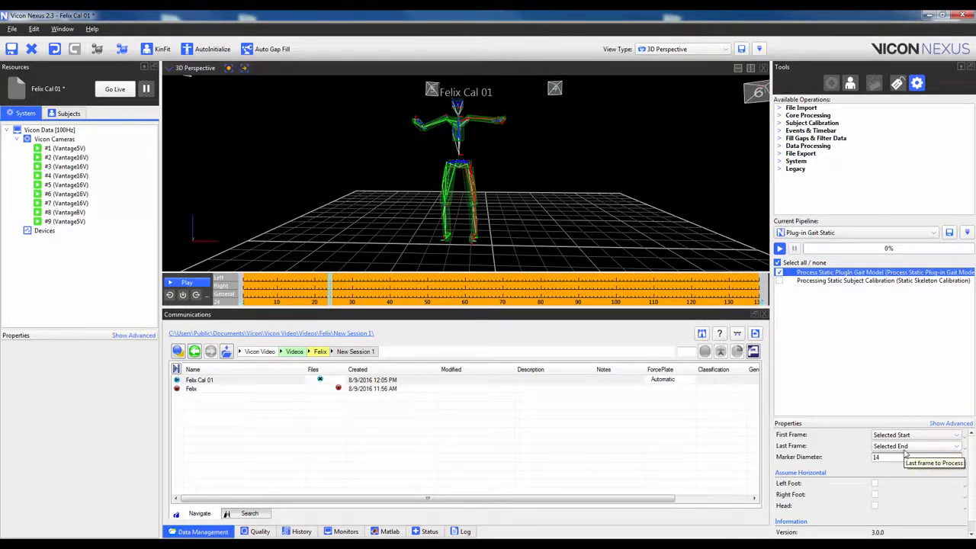
pyautogui.moveTo(894, 466)
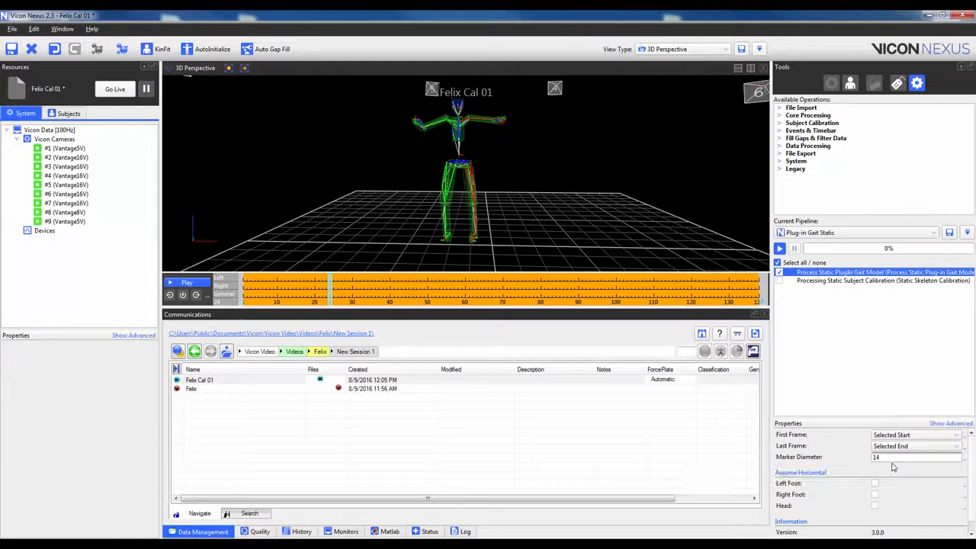
pyautogui.moveTo(876, 482)
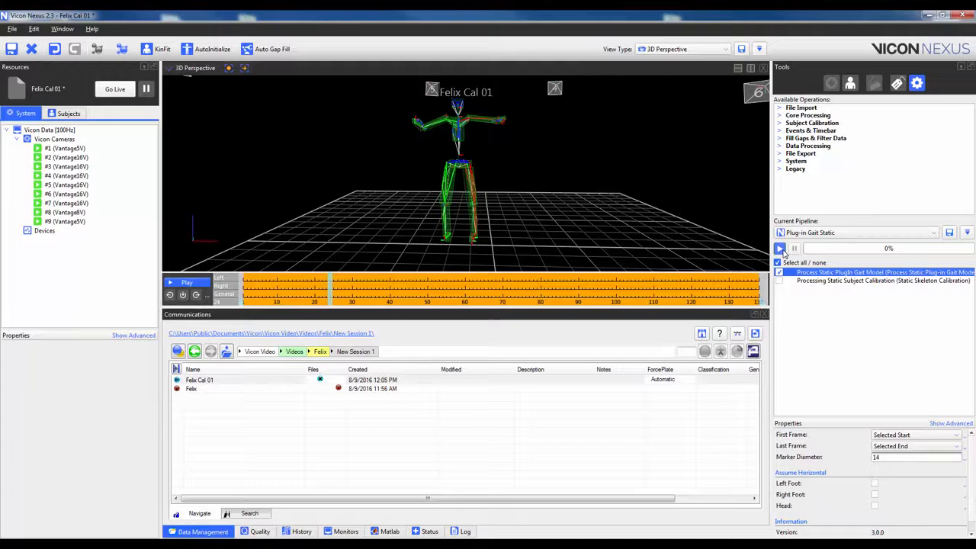
pyautogui.click(780, 247)
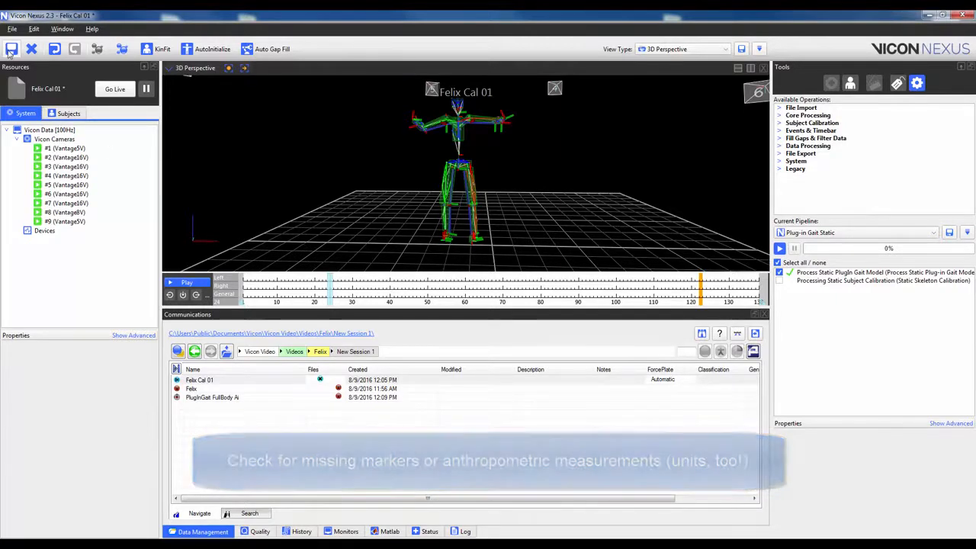
pyautogui.click(12, 48)
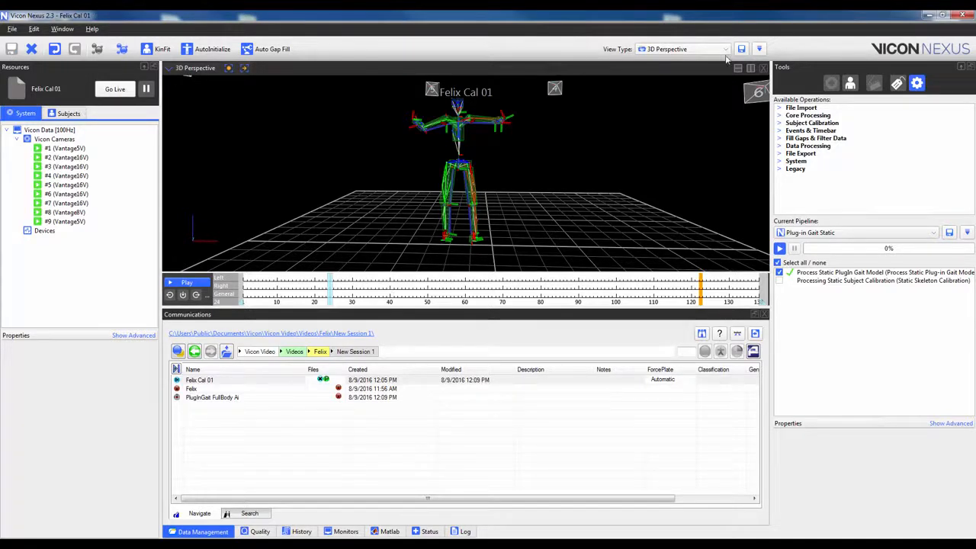
pyautogui.moveTo(725, 59)
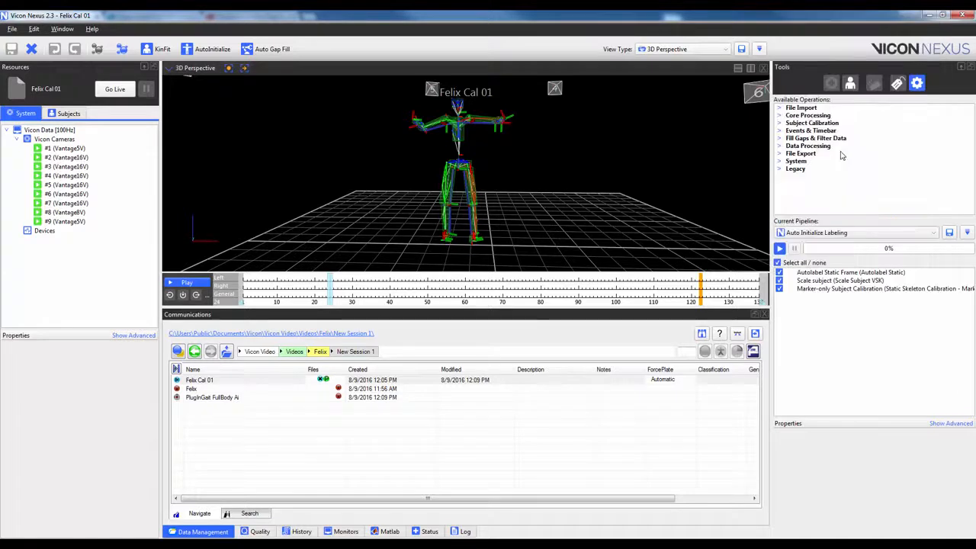
# Step: Add Combined Processing and Process Static Plug-in Gait Model operations to the pipeline
pyautogui.click(808, 116)
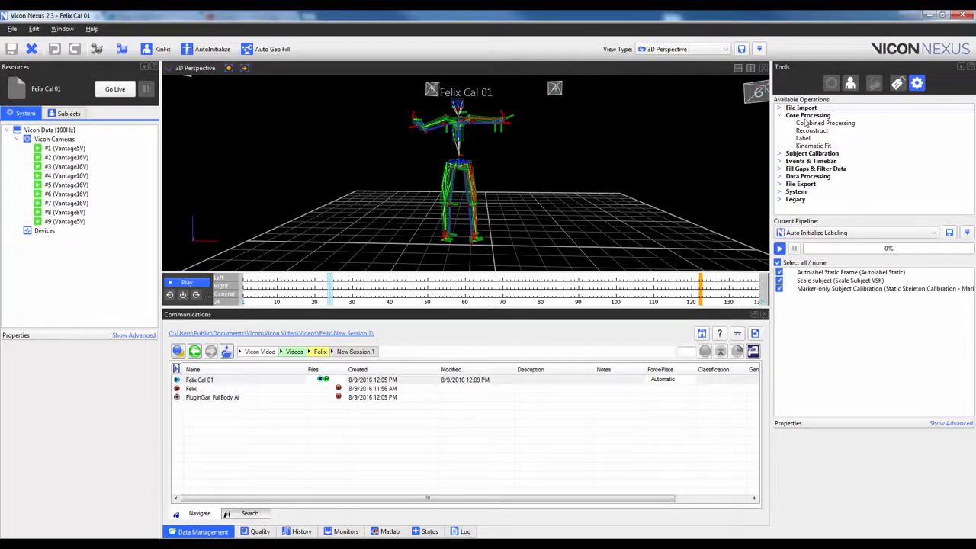
pyautogui.click(826, 122)
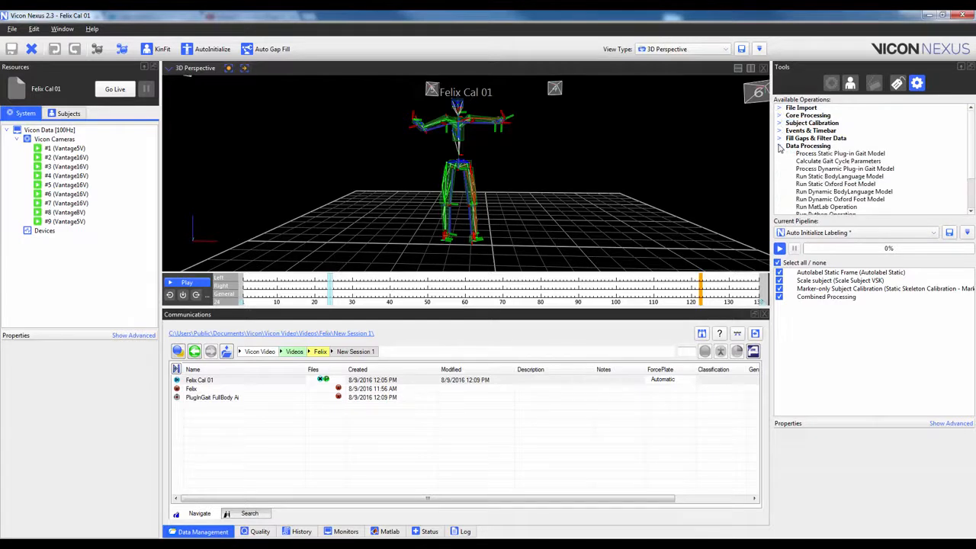
pyautogui.scroll(-3)
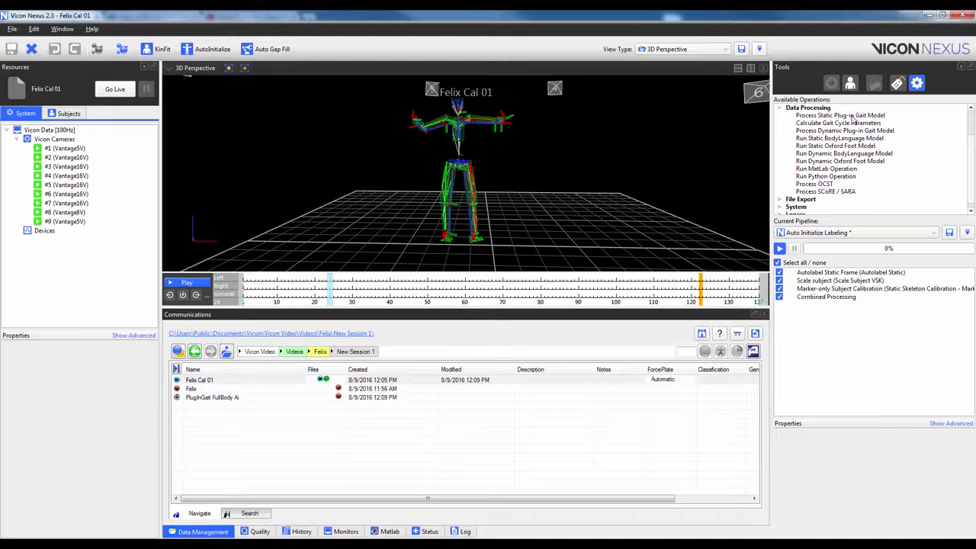
pyautogui.click(842, 116)
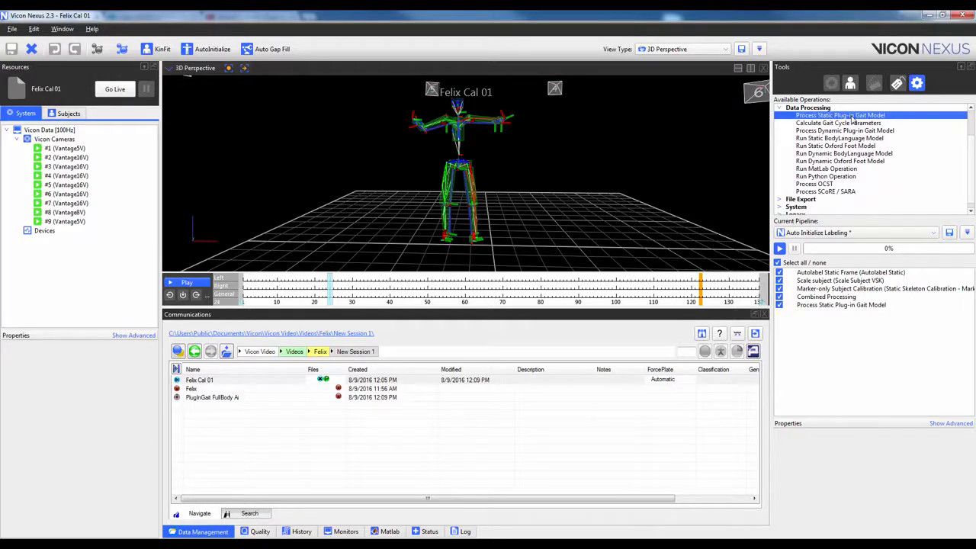
pyautogui.click(781, 107)
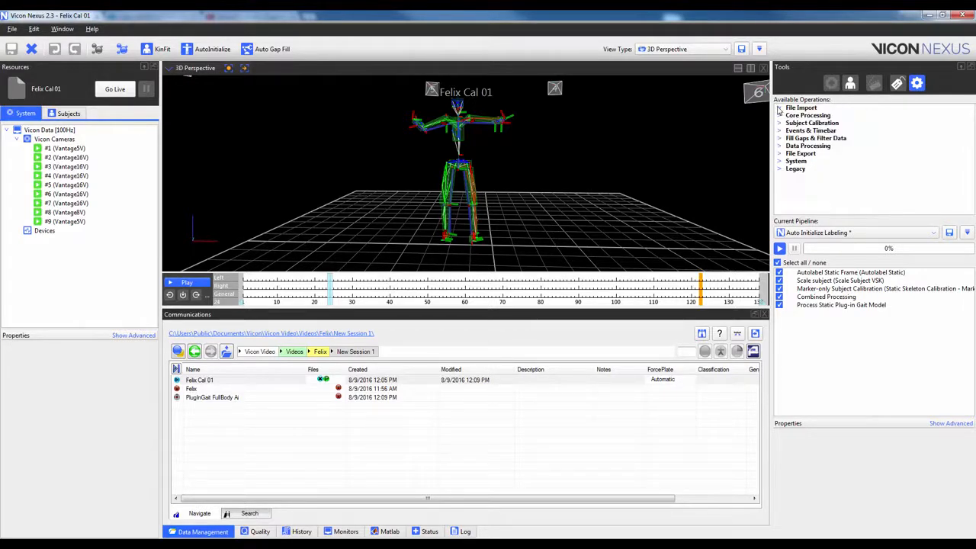
pyautogui.click(801, 146)
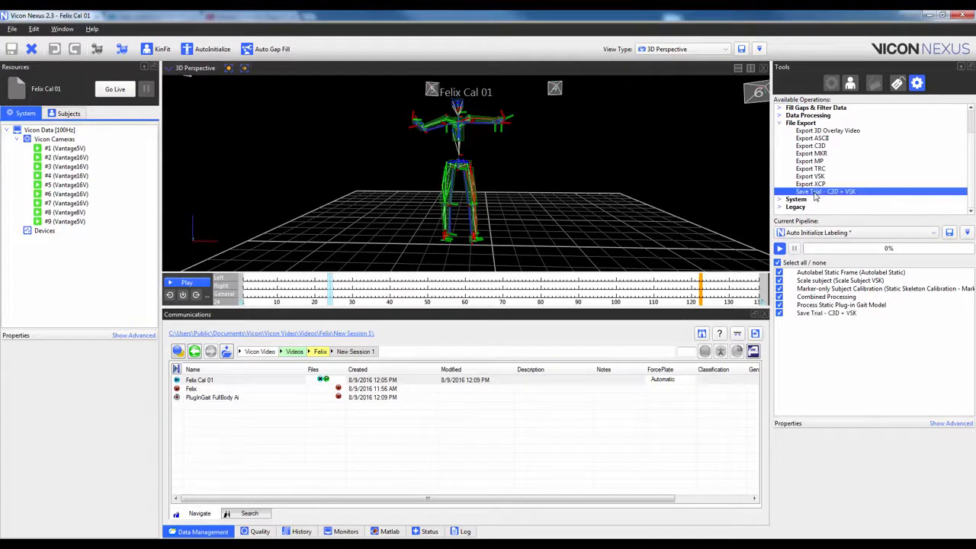
pyautogui.moveTo(830, 308)
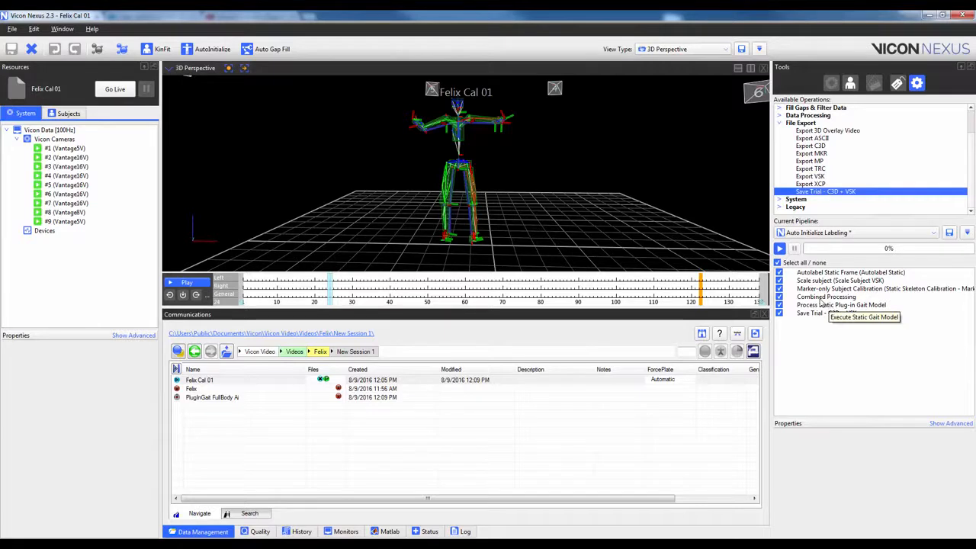
# Step: Set Combined Processing output level to Reconstructions, review the static Plug-in Gait settings, and save the pipeline under a new name
pyautogui.click(827, 296)
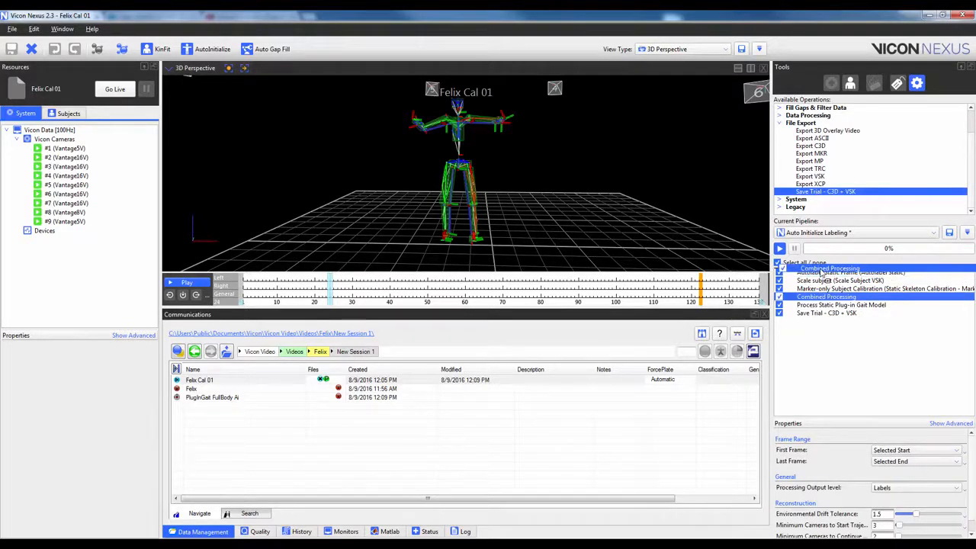
pyautogui.click(827, 271)
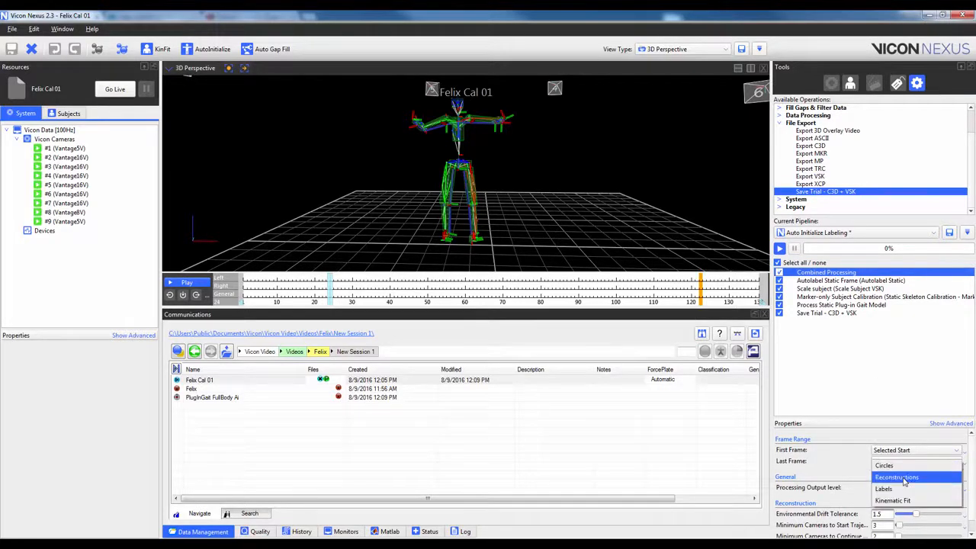
pyautogui.click(897, 476)
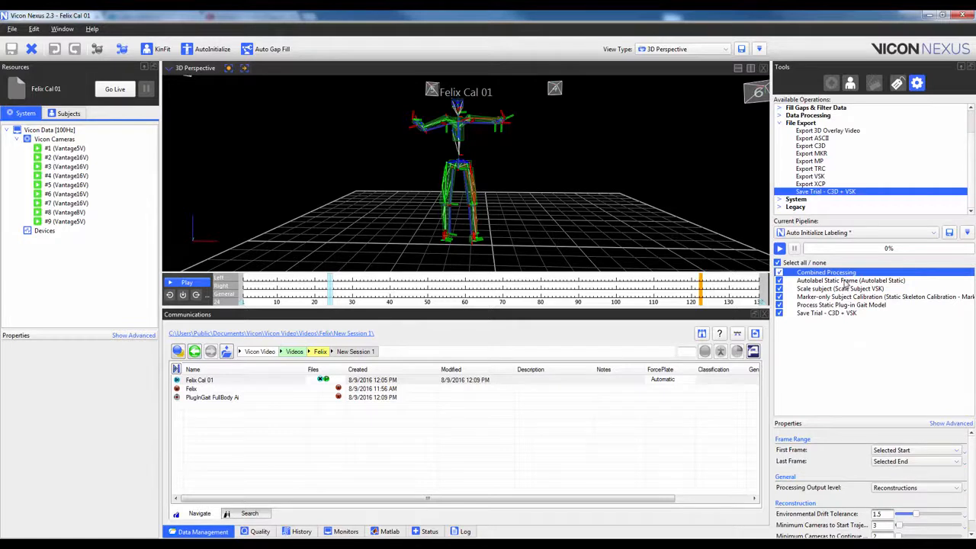
pyautogui.moveTo(842, 287)
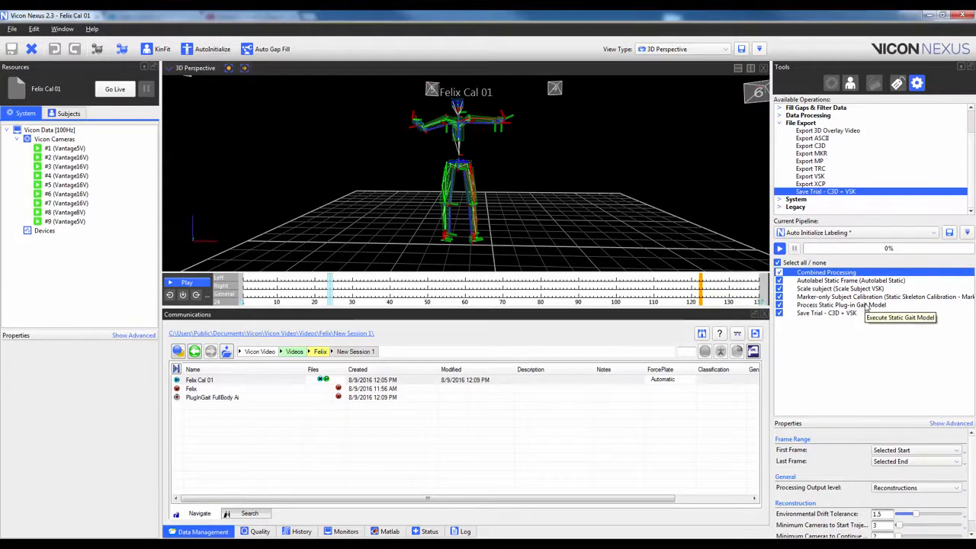
pyautogui.click(842, 306)
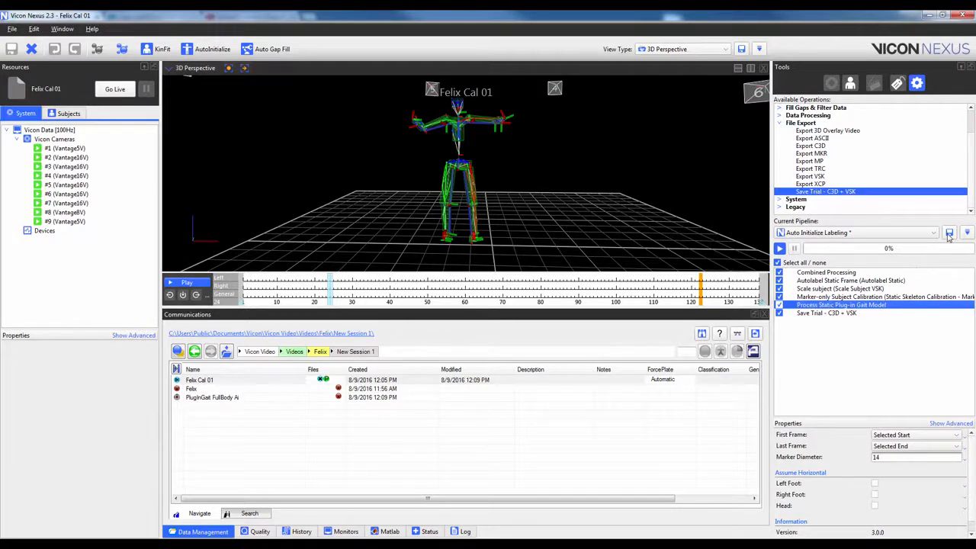
pyautogui.click(949, 232)
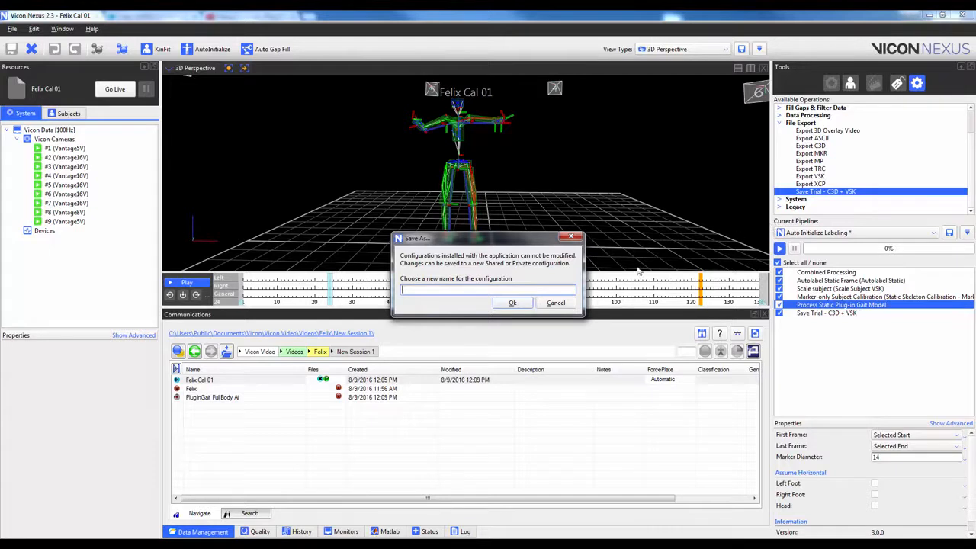
# Step: Name the new pipeline 'Auto Static PlugInGait' and save it as a shared configuration
pyautogui.write('AUto')
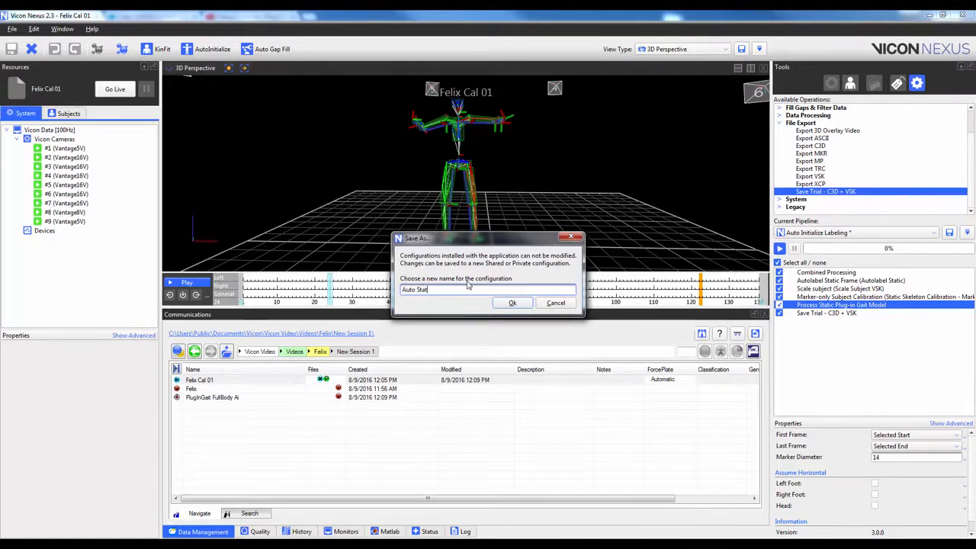
pyautogui.write('Static Plugi')
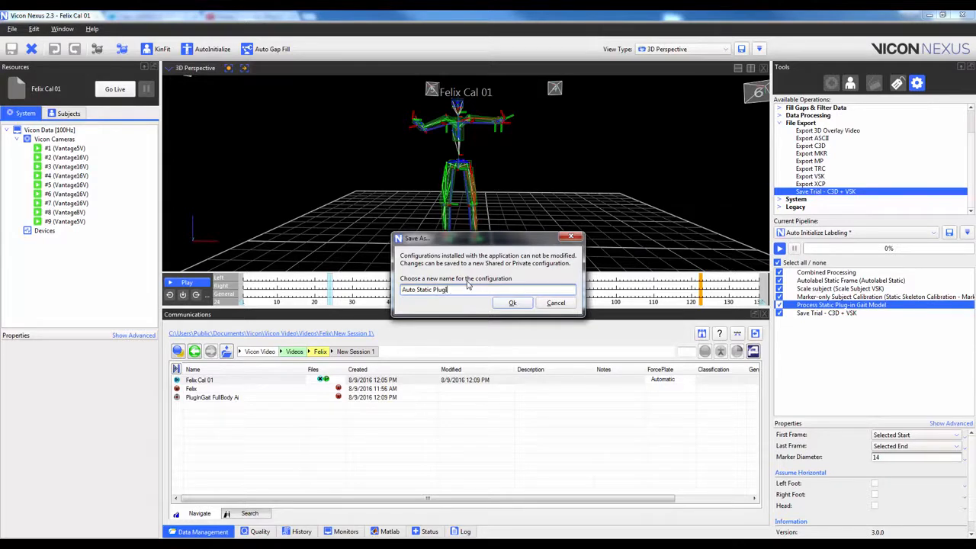
pyautogui.write('InGait')
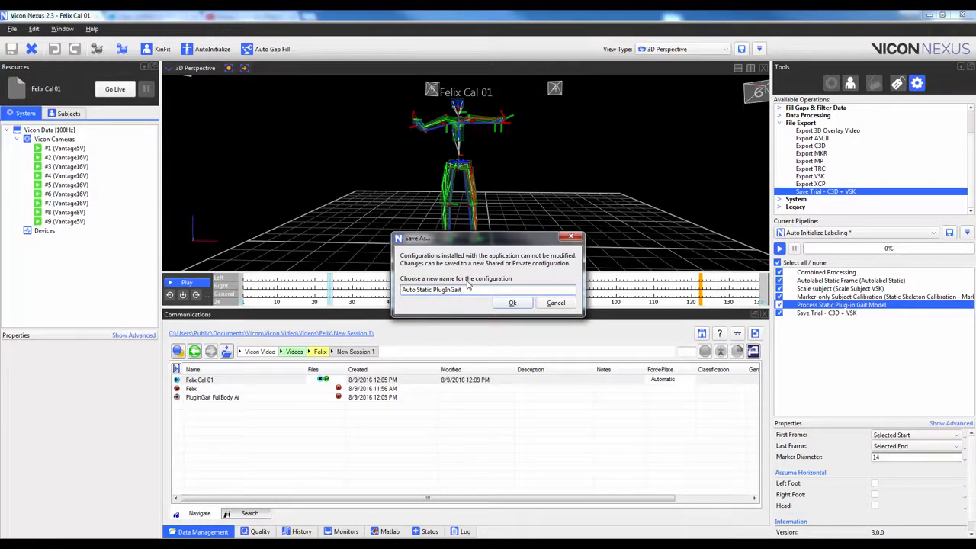
pyautogui.click(513, 303)
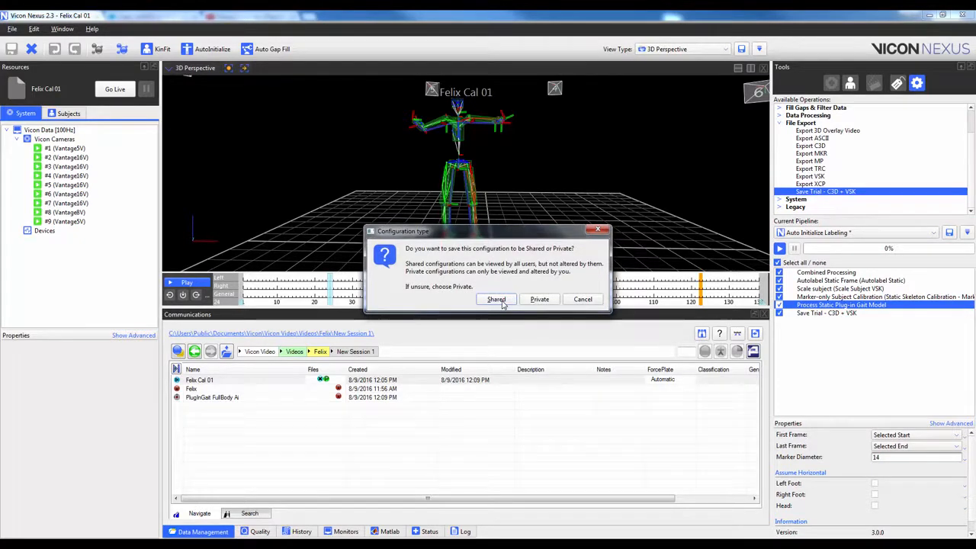
pyautogui.click(496, 299)
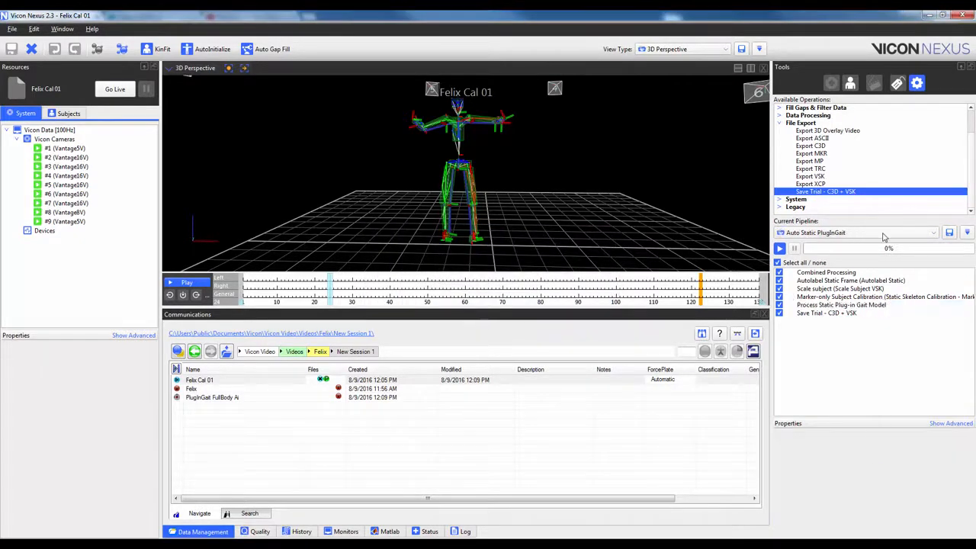
pyautogui.moveTo(800, 238)
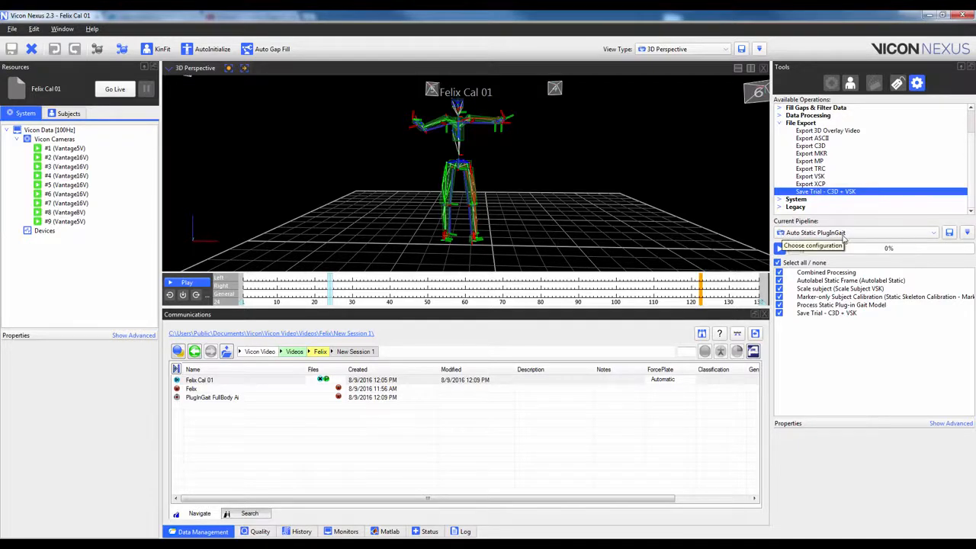
pyautogui.moveTo(396, 120)
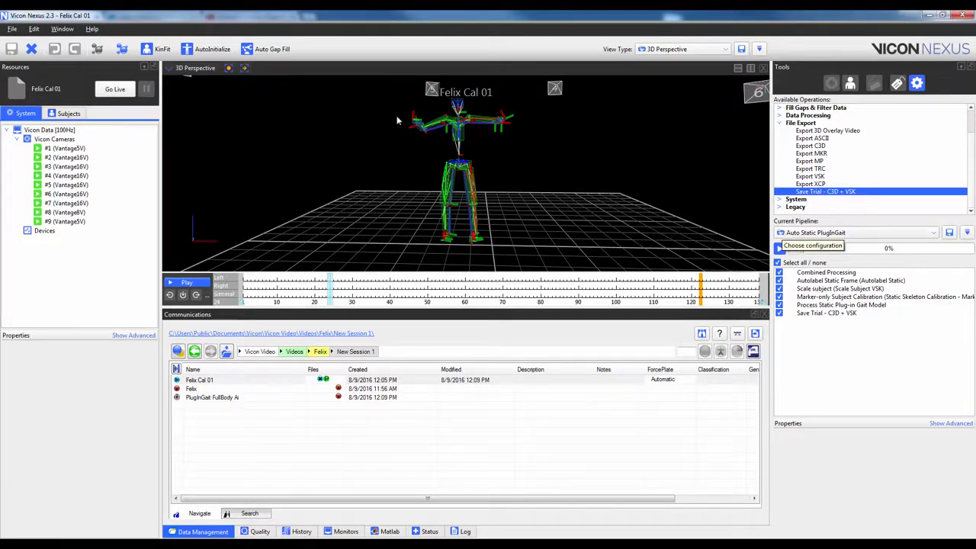
# Step: Go live, show the Capture tools and abandon a first unnamed trial-type save attempt
pyautogui.click(114, 89)
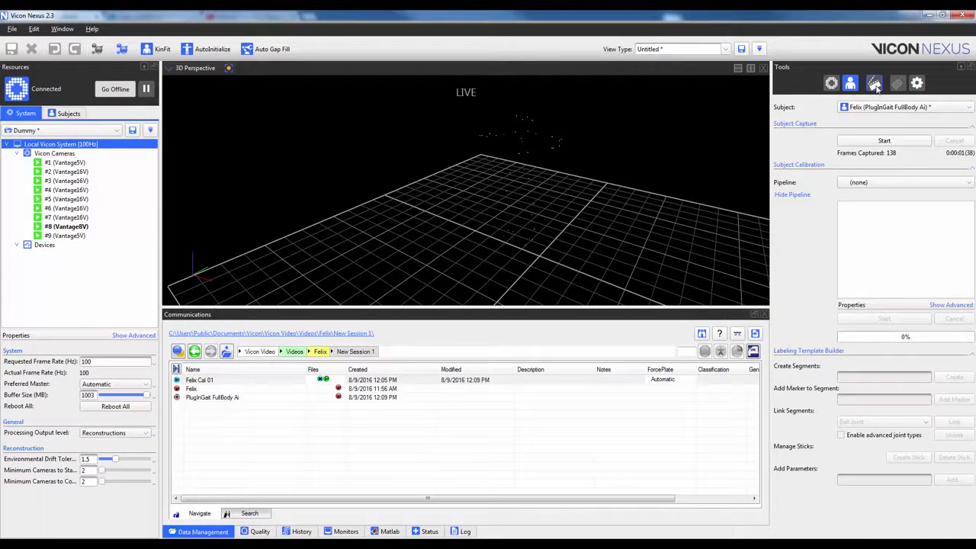
pyautogui.click(875, 82)
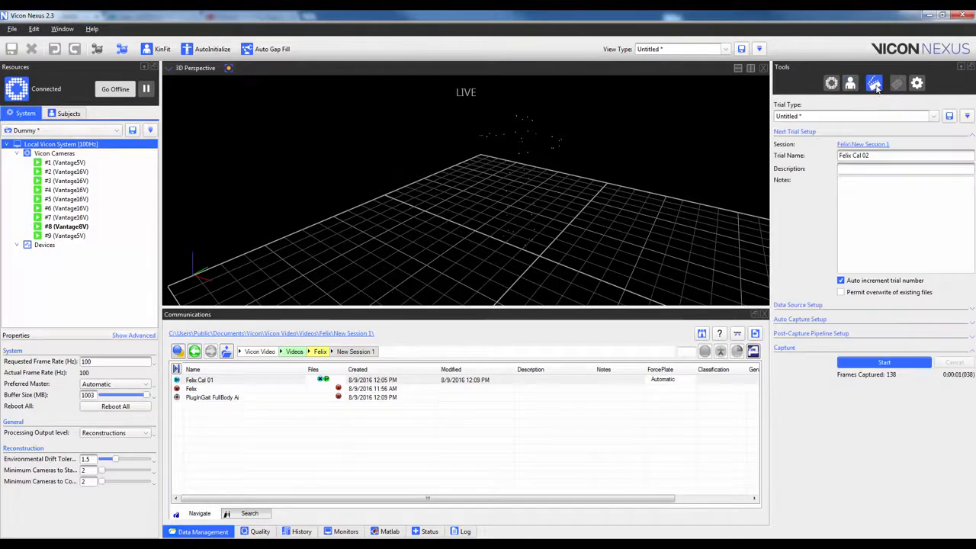
pyautogui.moveTo(919, 116)
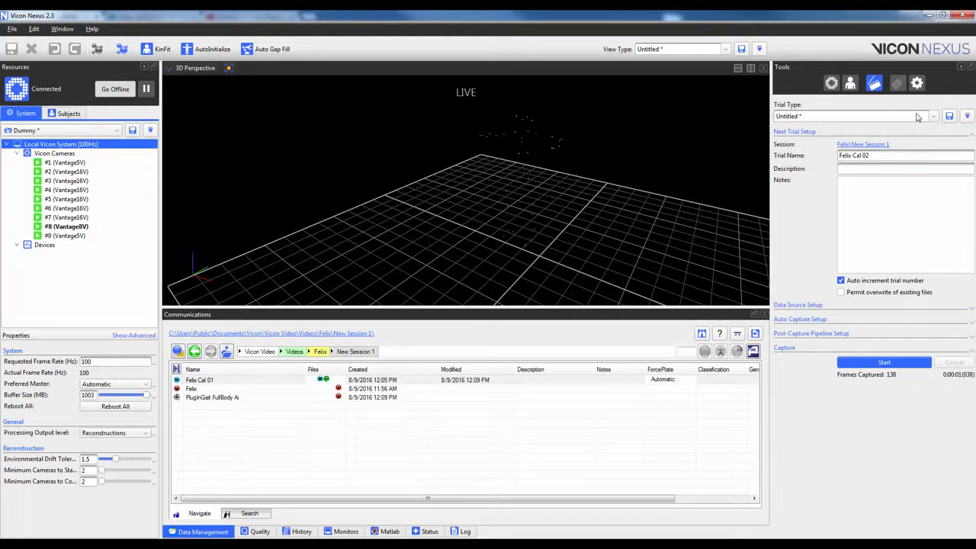
pyautogui.moveTo(851, 180)
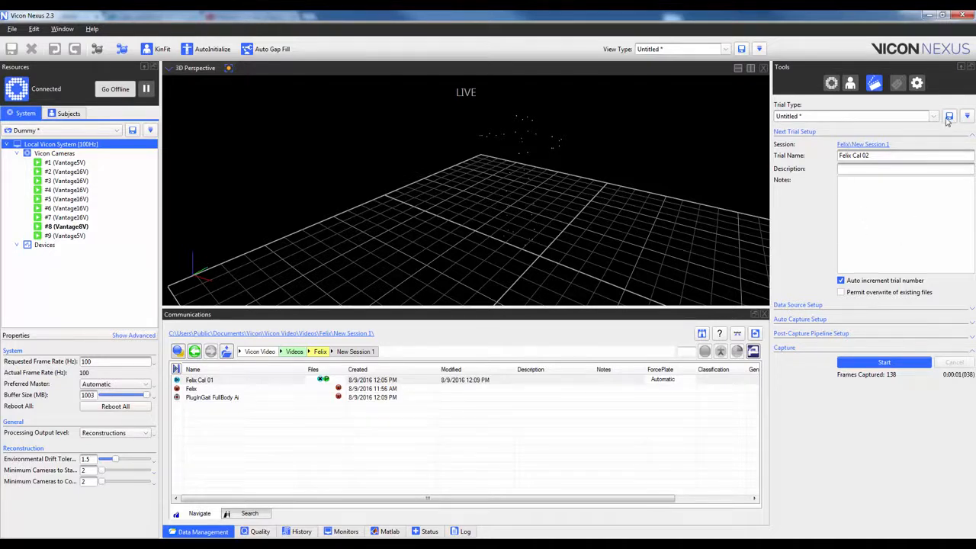
pyautogui.click(949, 116)
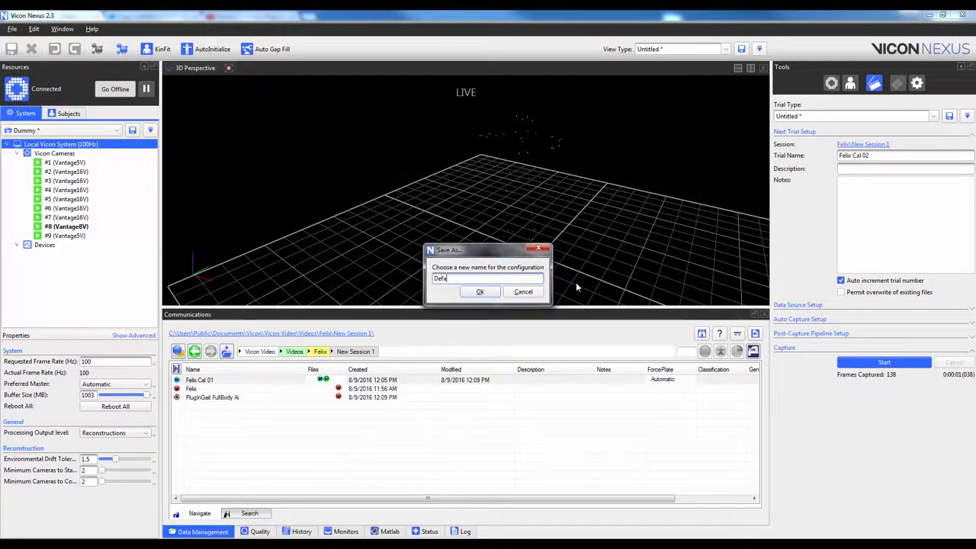
pyautogui.click(479, 292)
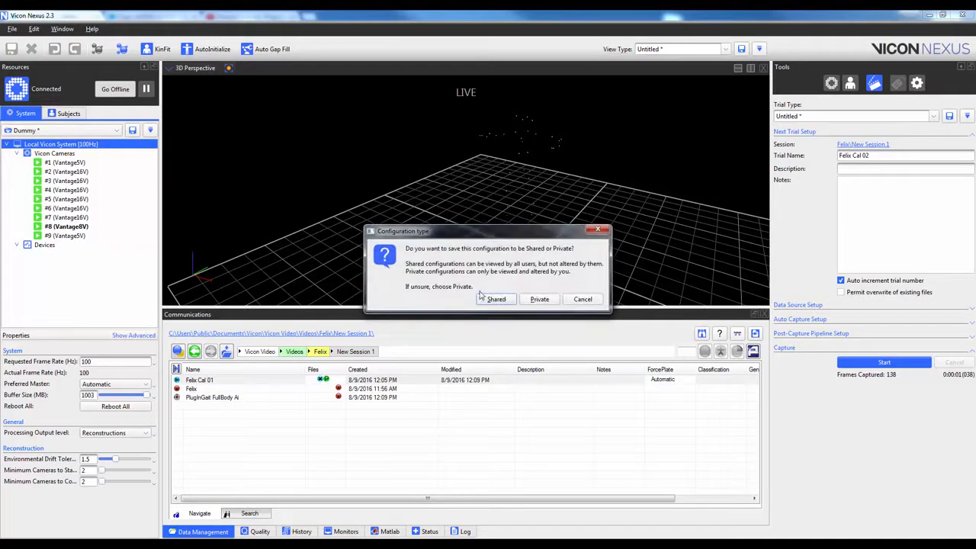
pyautogui.click(496, 298)
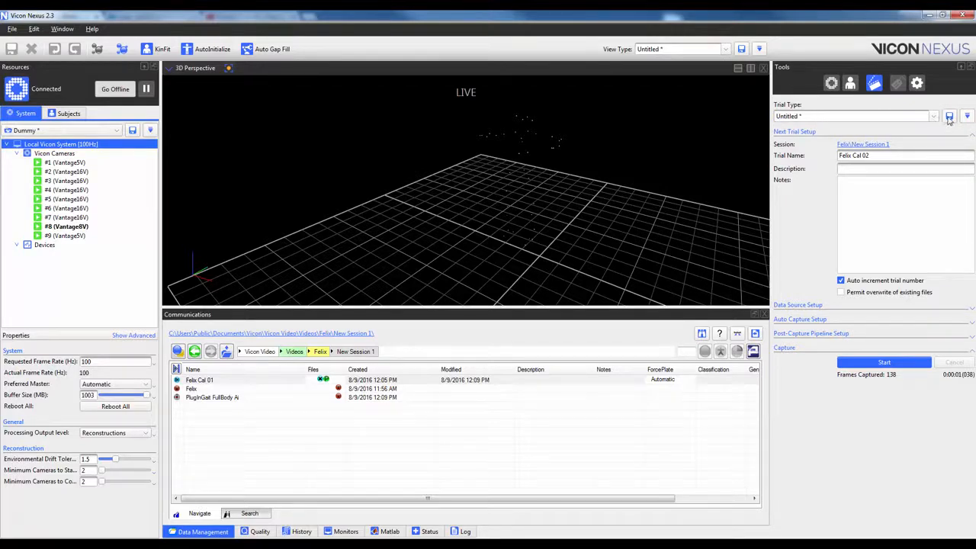
# Step: Save a new shared trial type named 'Static Trial'
pyautogui.click(949, 116)
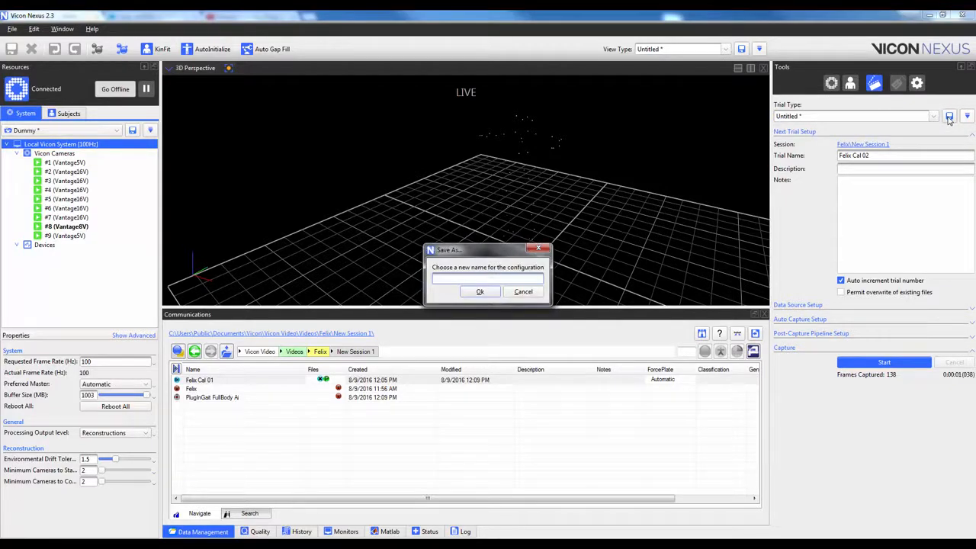
pyautogui.click(488, 278)
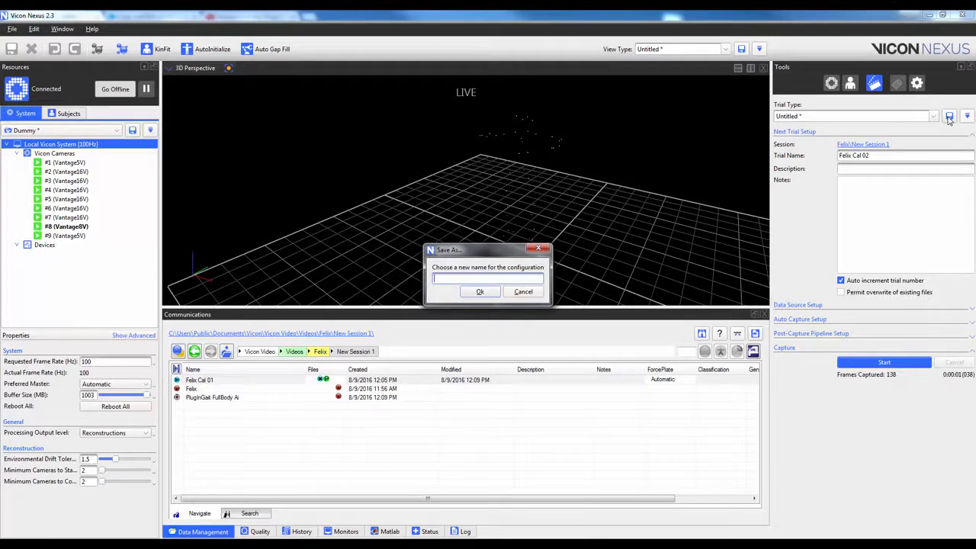
pyautogui.write('Static')
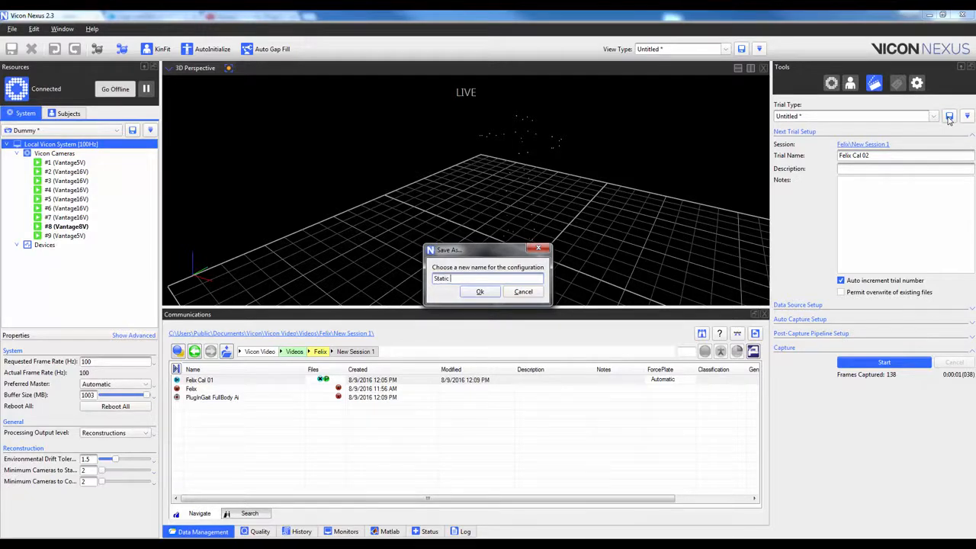
pyautogui.write('Trial')
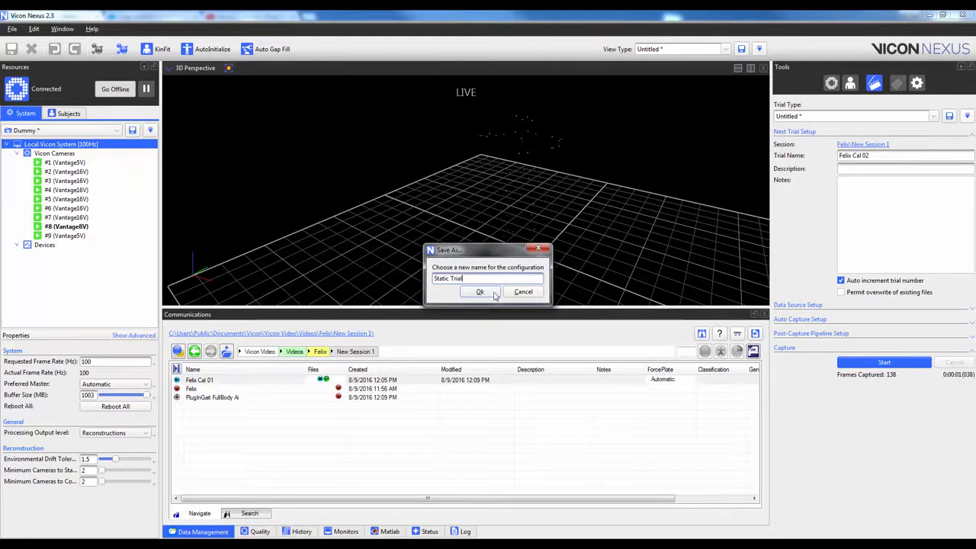
pyautogui.click(479, 291)
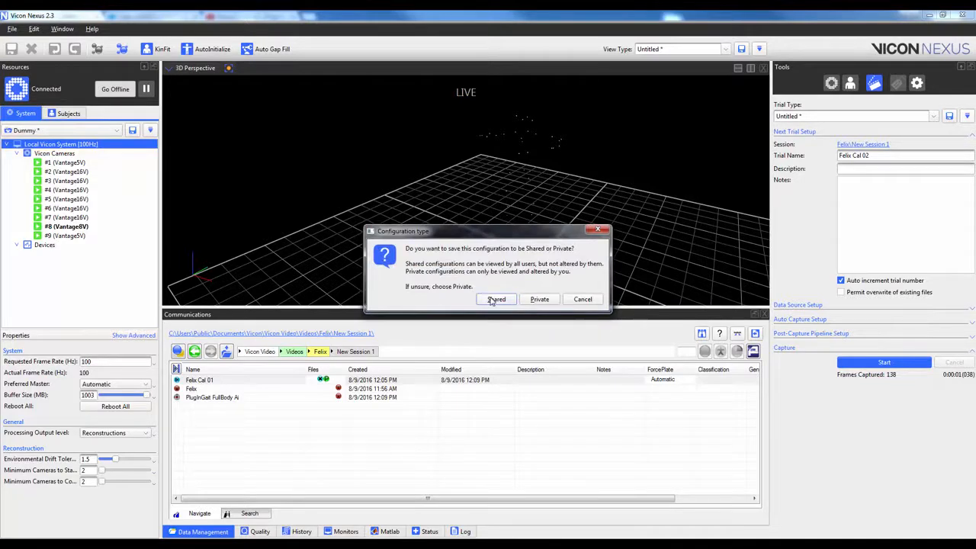
pyautogui.click(495, 299)
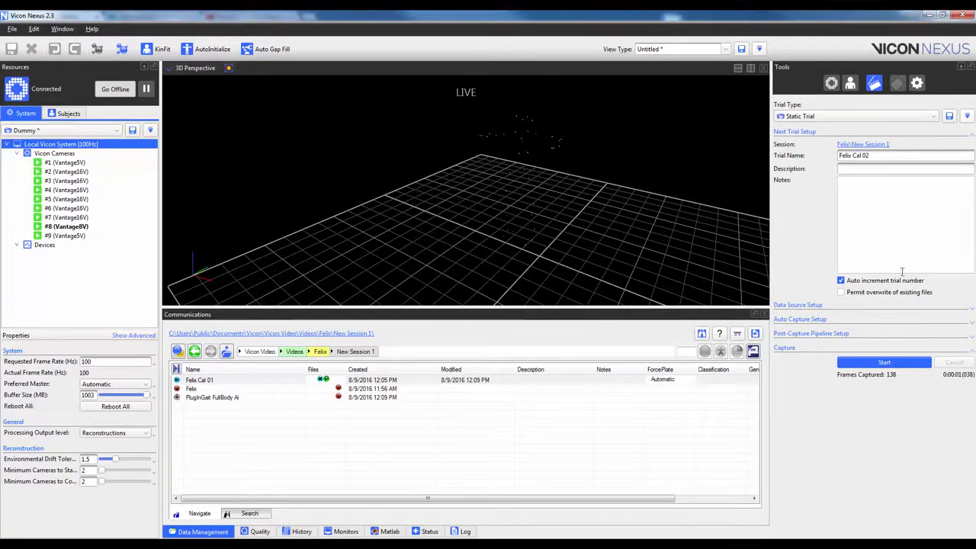
# Step: Enable Run pipeline after capture with Auto Static PlugInGait as the post-capture pipeline
pyautogui.click(798, 305)
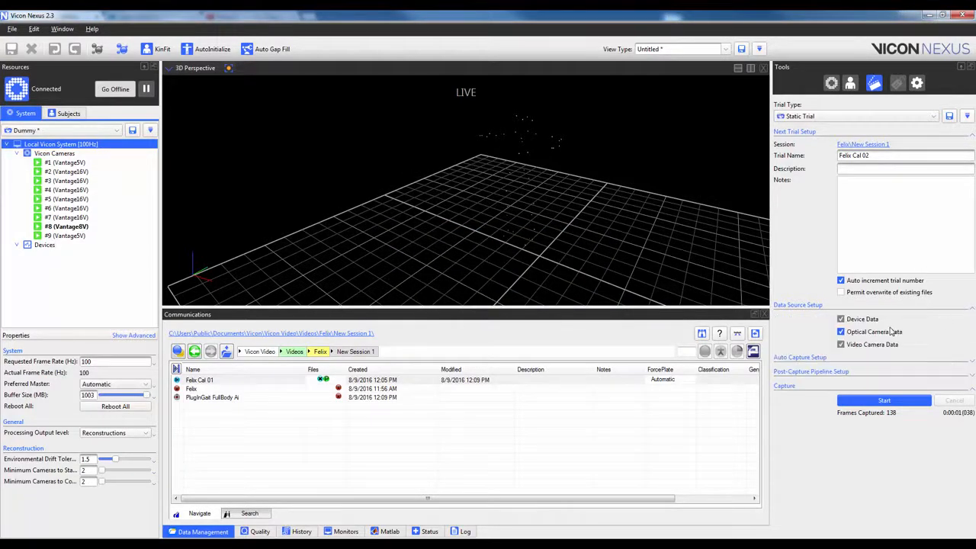
pyautogui.moveTo(875, 324)
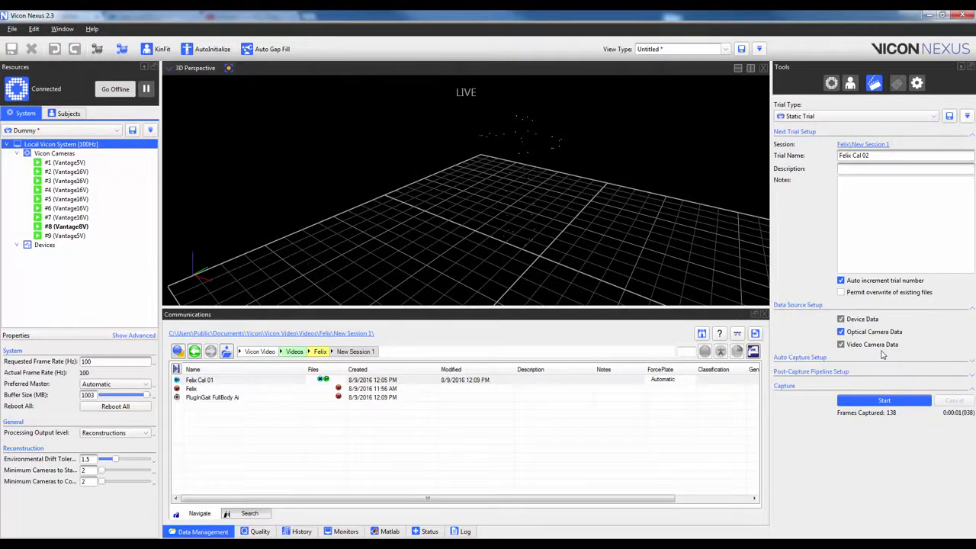
pyautogui.moveTo(884, 345)
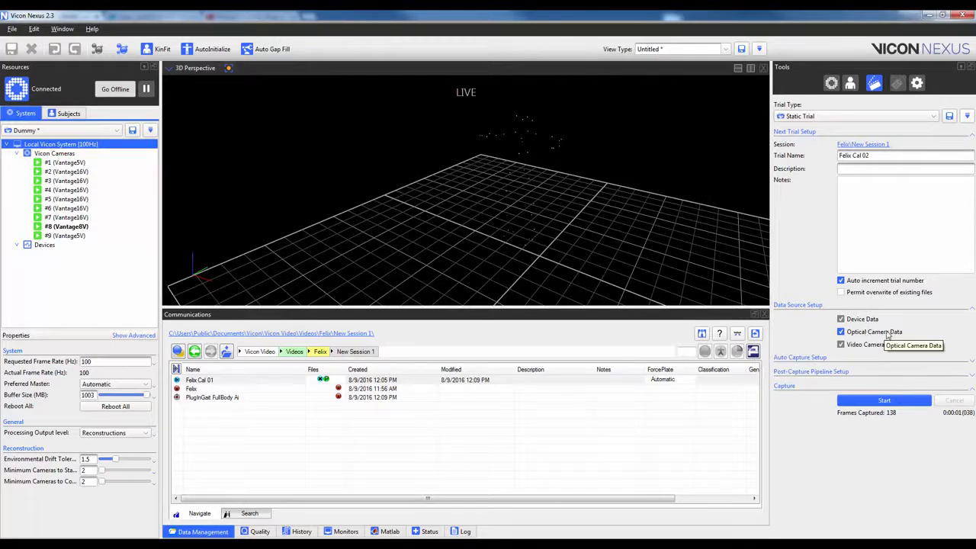
pyautogui.moveTo(841, 319)
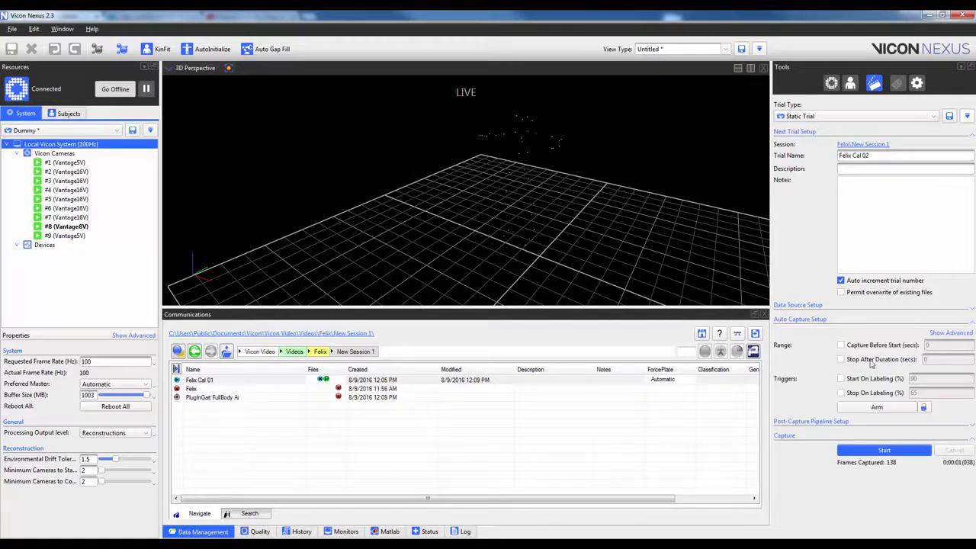
pyautogui.click(842, 360)
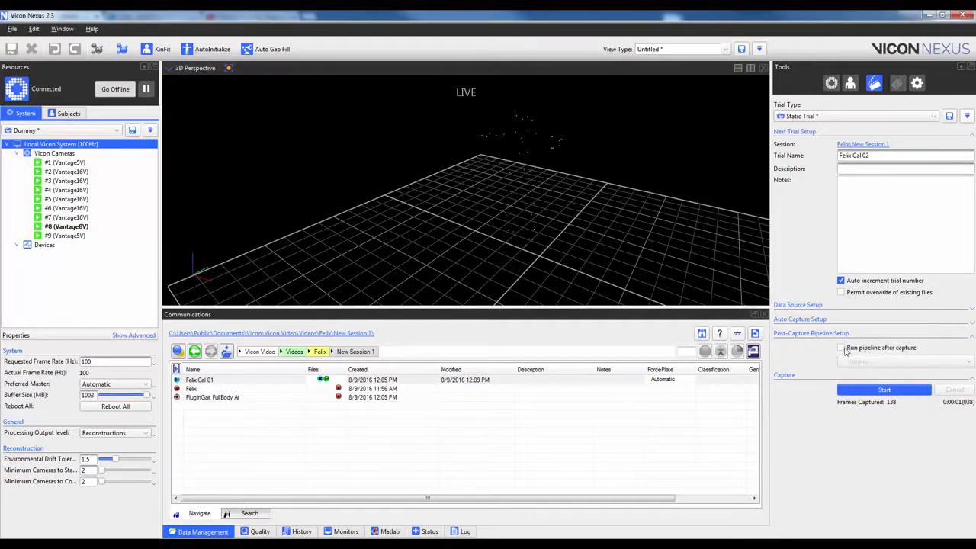
pyautogui.click(903, 360)
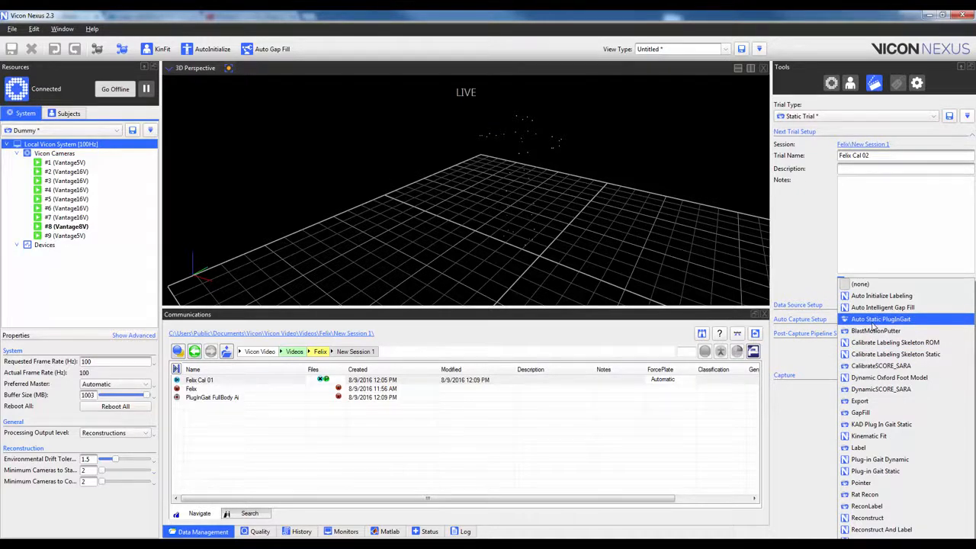
pyautogui.click(882, 319)
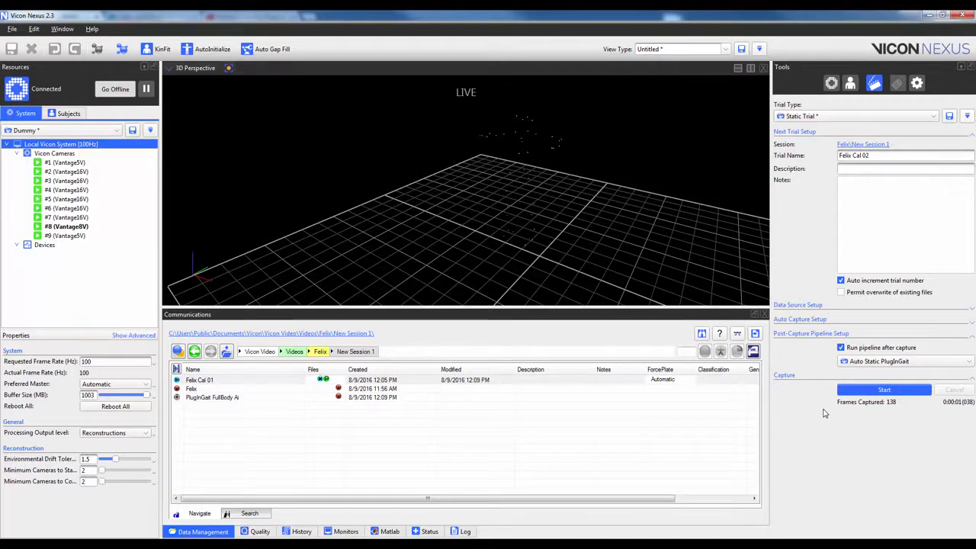
pyautogui.moveTo(861, 406)
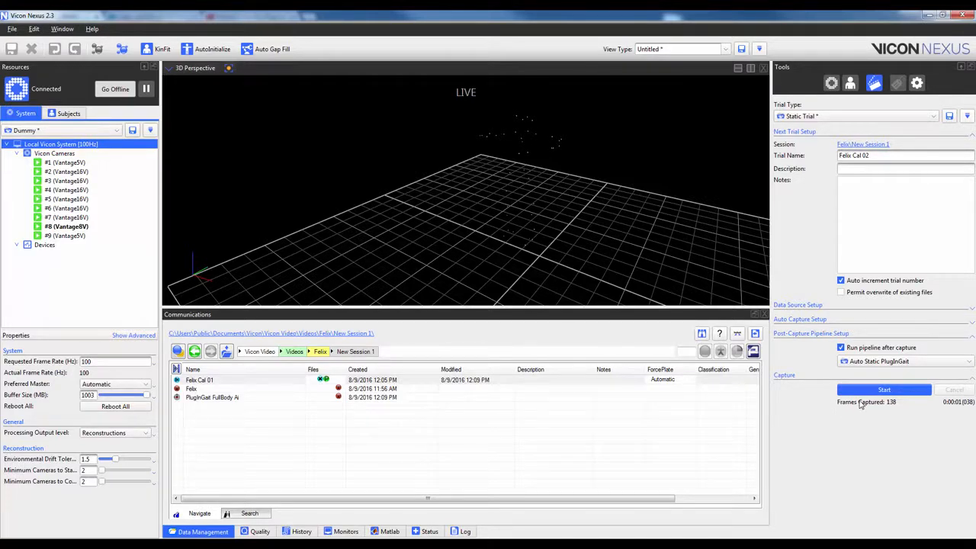
pyautogui.moveTo(887, 309)
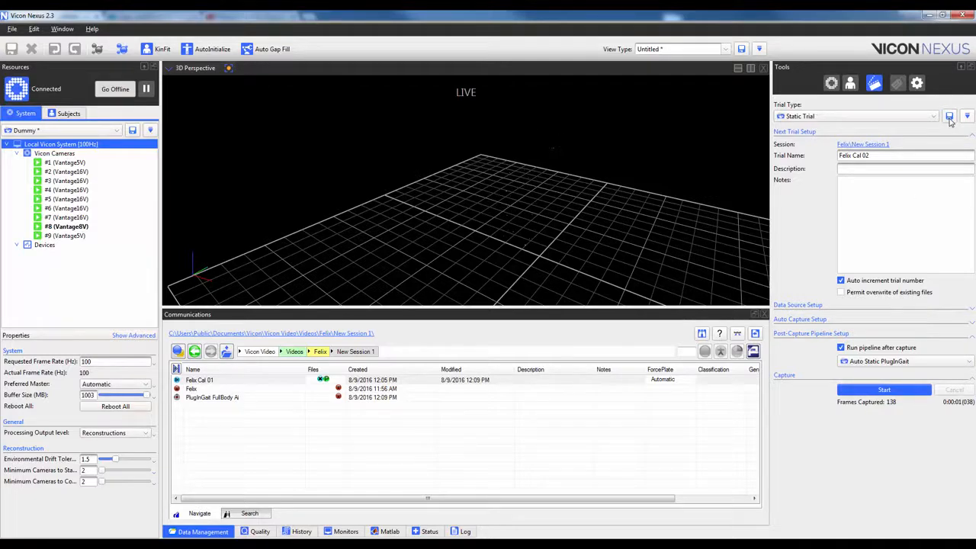
# Step: Save the updated Static Trial type and capture the static trial Felix Cal 02
pyautogui.click(885, 390)
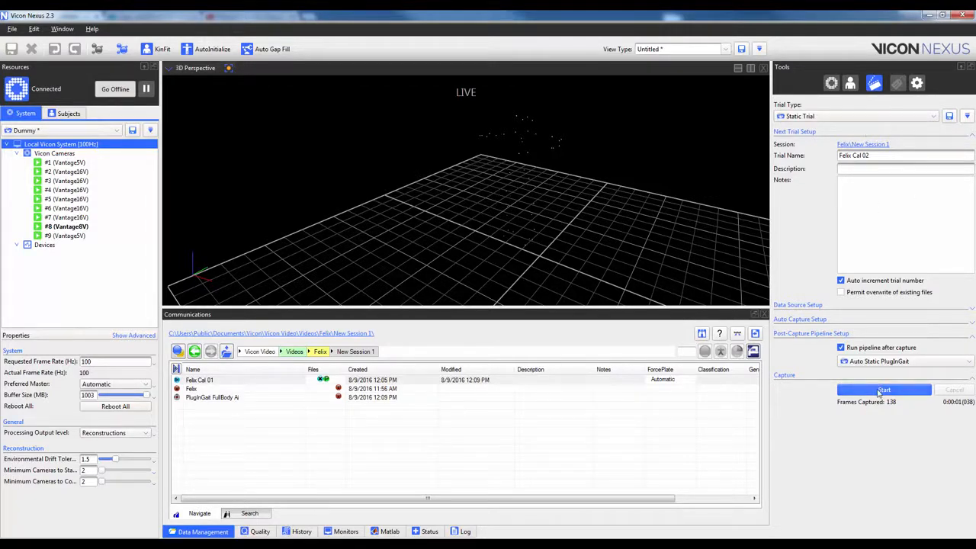
pyautogui.moveTo(885, 391)
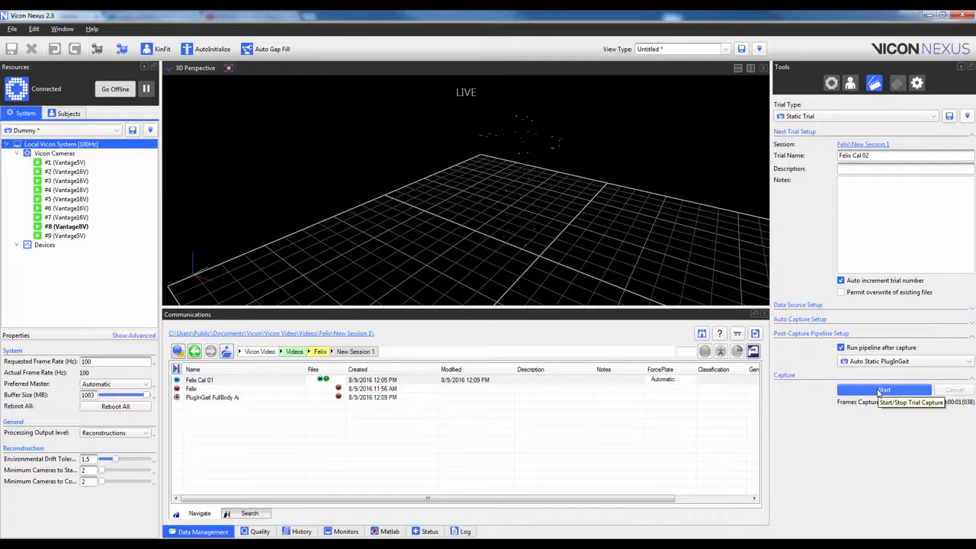
pyautogui.click(885, 391)
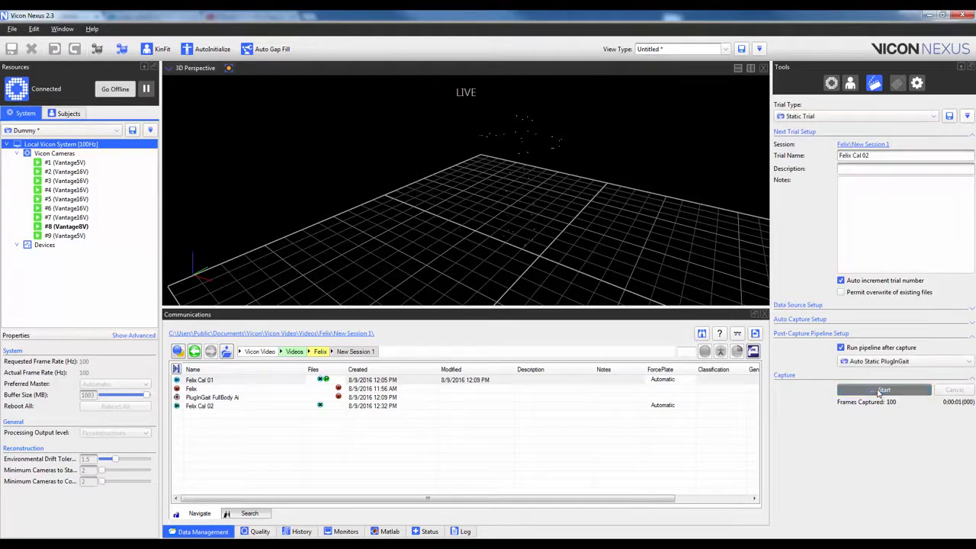
pyautogui.click(885, 391)
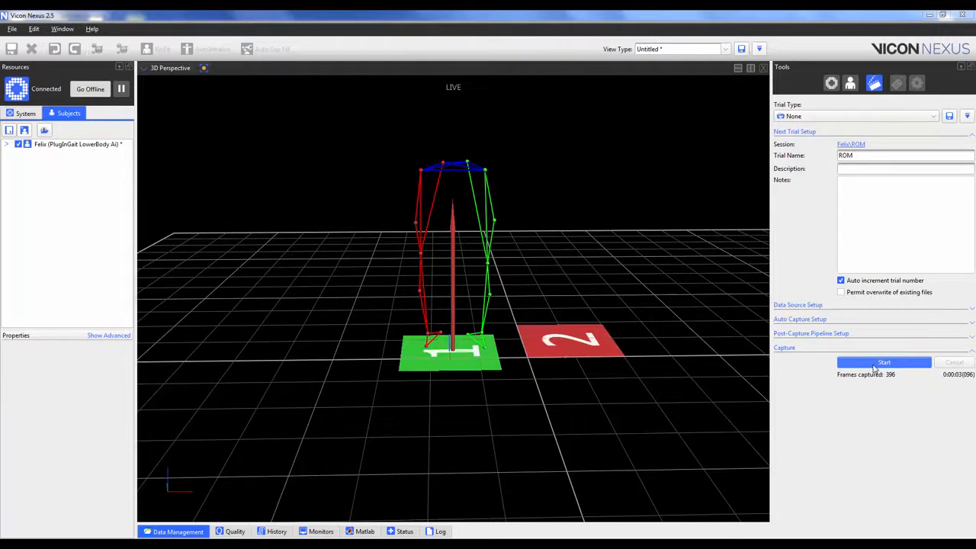
# Step: Start and stop capture of Felix's ROM trial, then leave live mode to review it
pyautogui.click(885, 363)
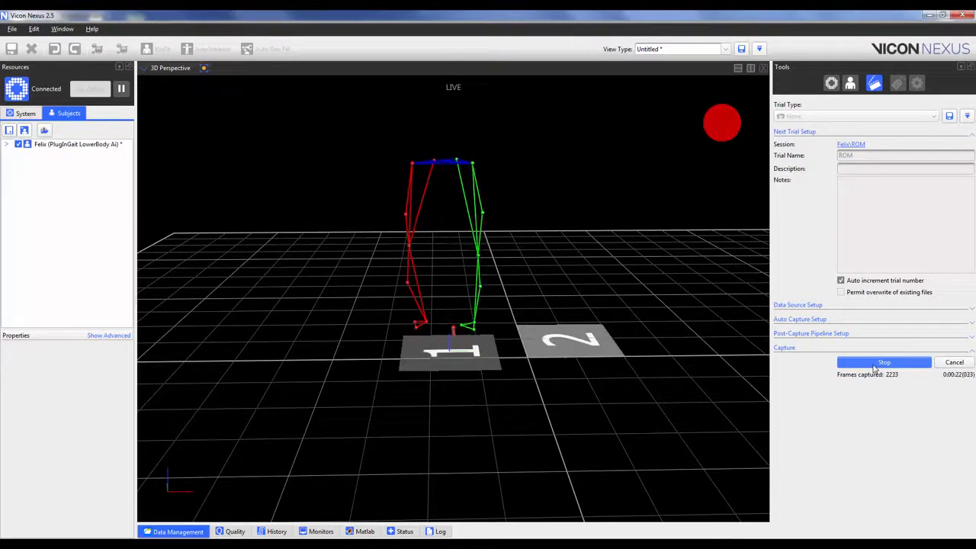
pyautogui.click(885, 363)
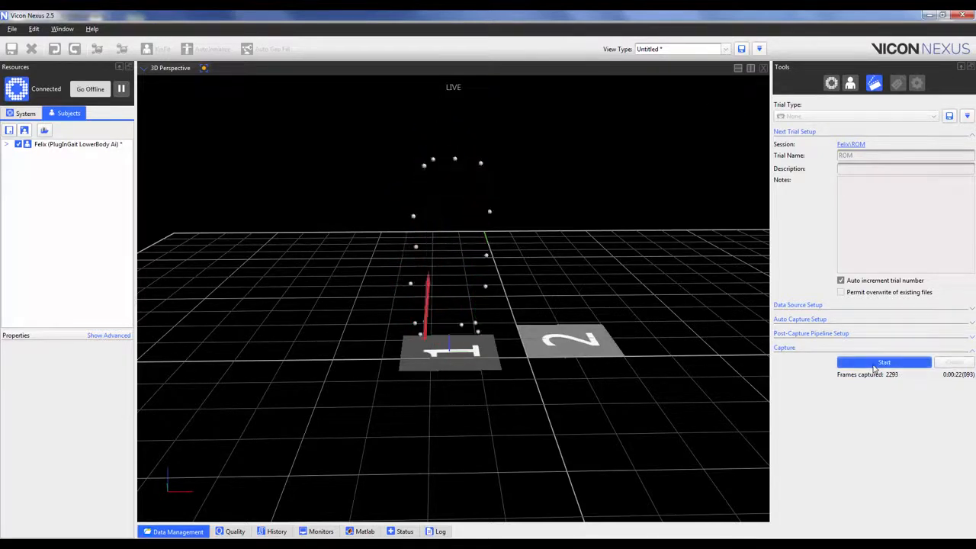
pyautogui.click(885, 363)
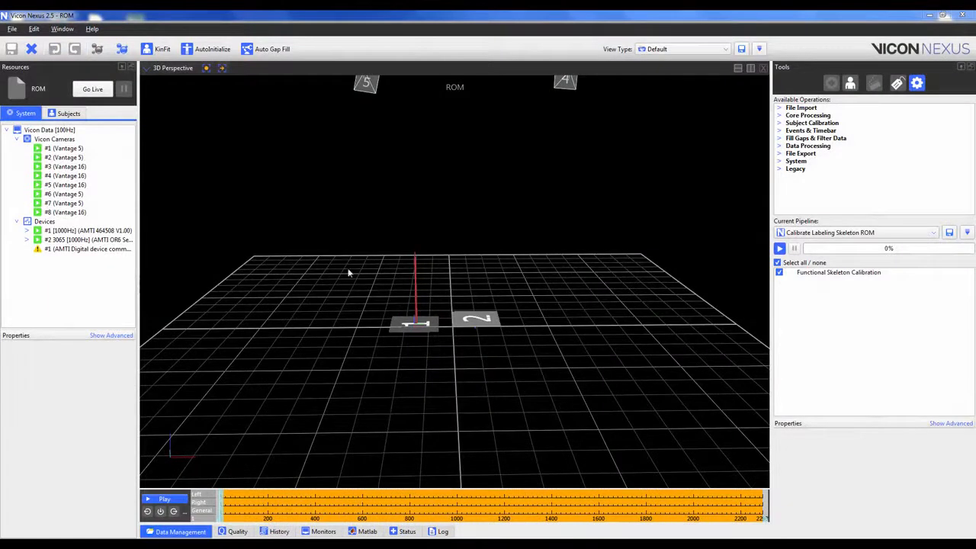
pyautogui.moveTo(232, 160)
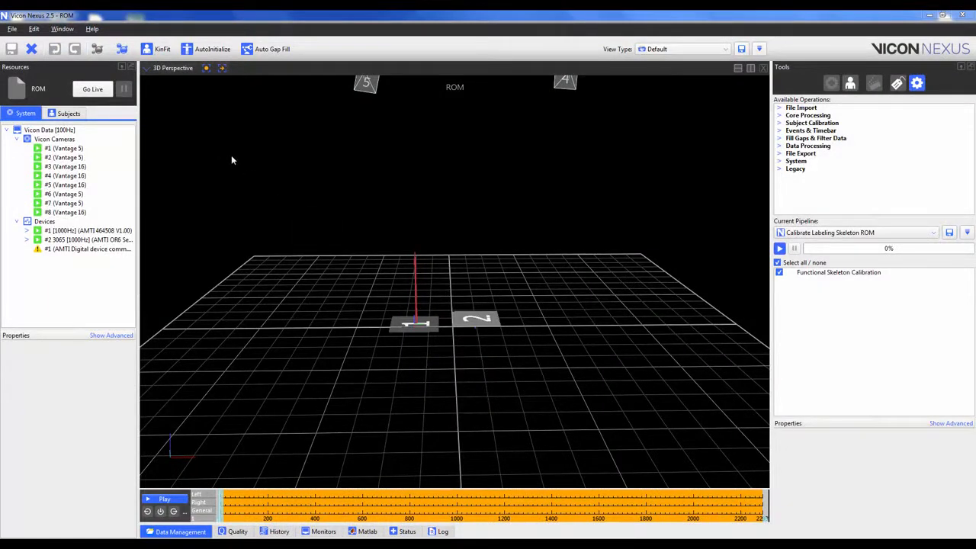
# Step: Reconstruct and AutoInitialize the ROM trial, then check labeled markers and trajectory gaps
pyautogui.click(212, 49)
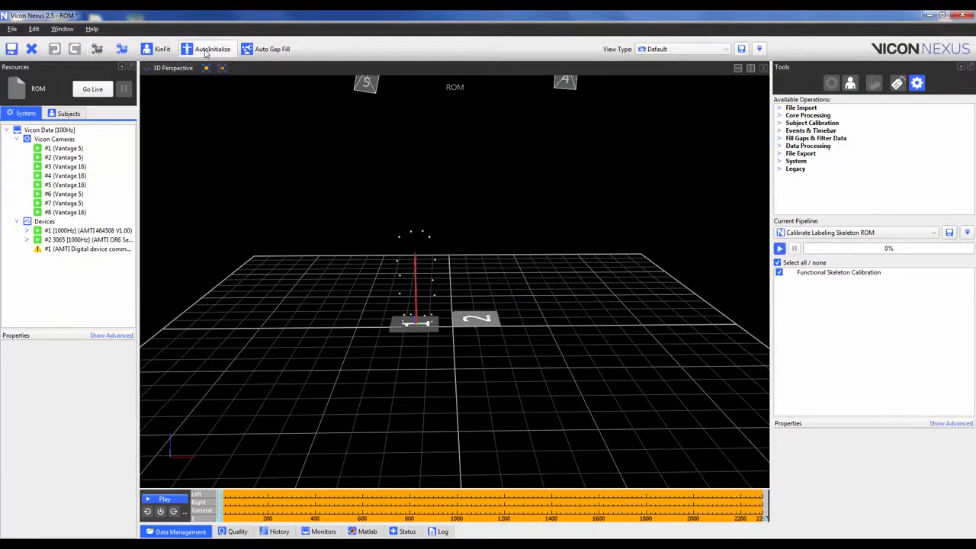
pyautogui.click(214, 49)
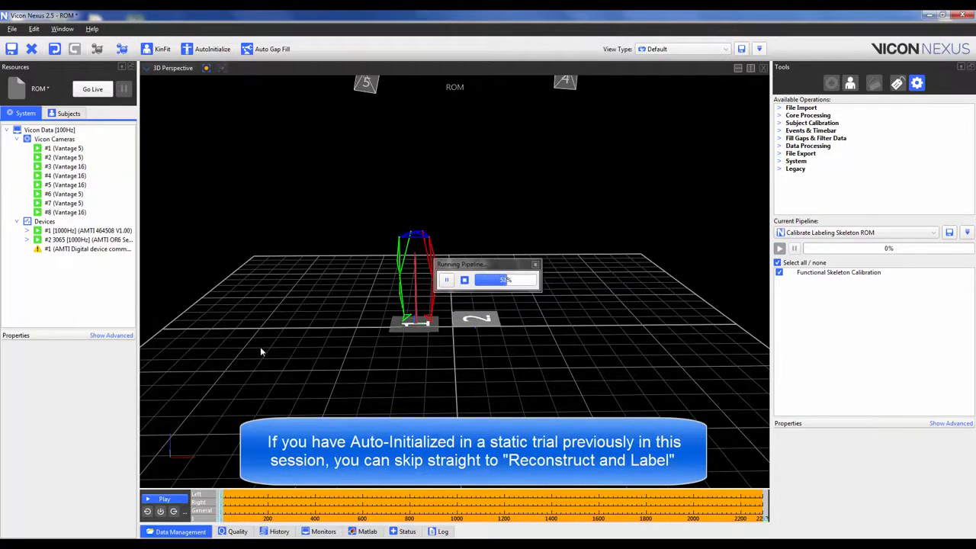
pyautogui.click(238, 531)
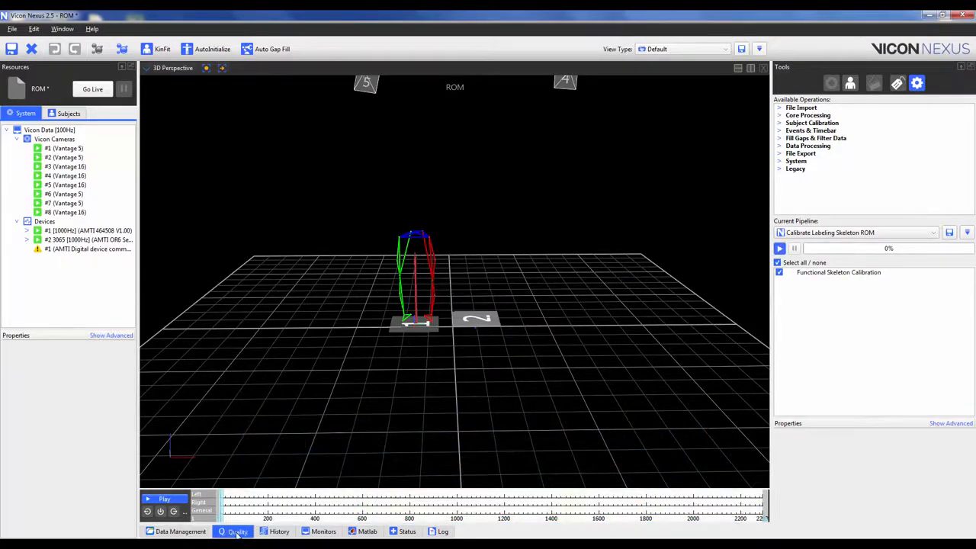
pyautogui.click(238, 530)
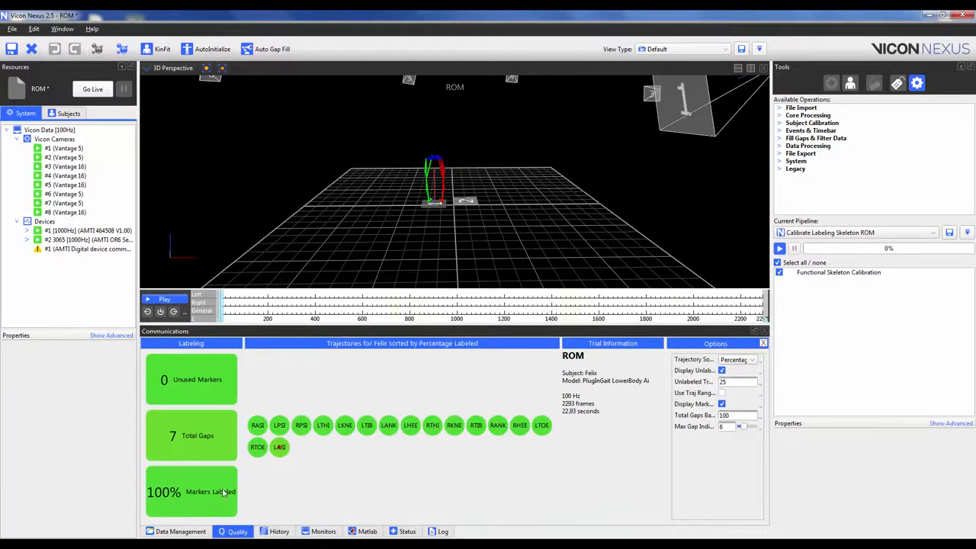
pyautogui.click(238, 531)
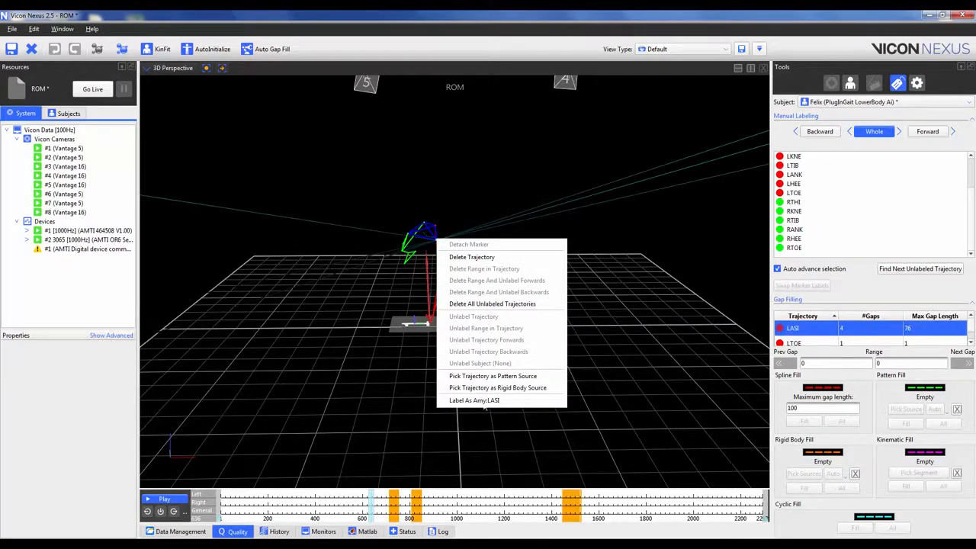
pyautogui.moveTo(483, 410)
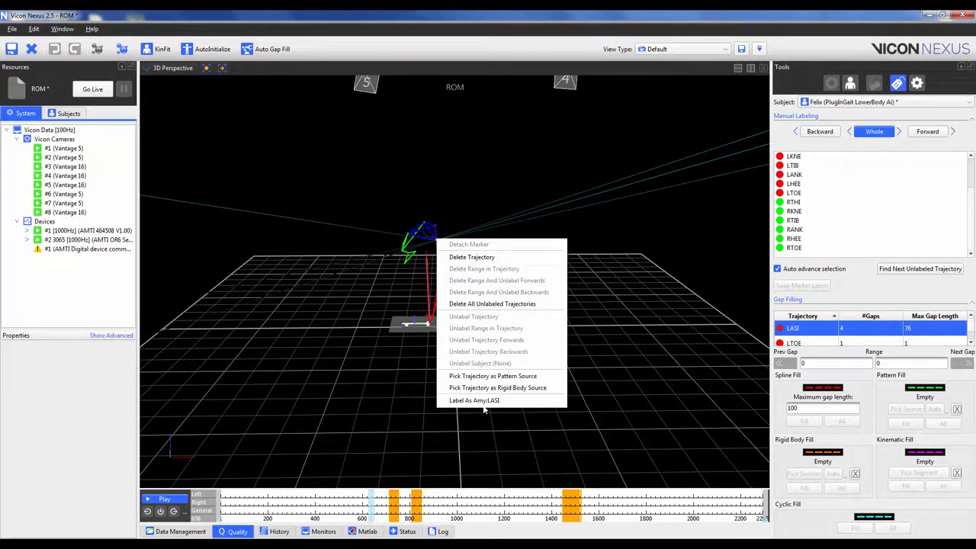
pyautogui.click(473, 400)
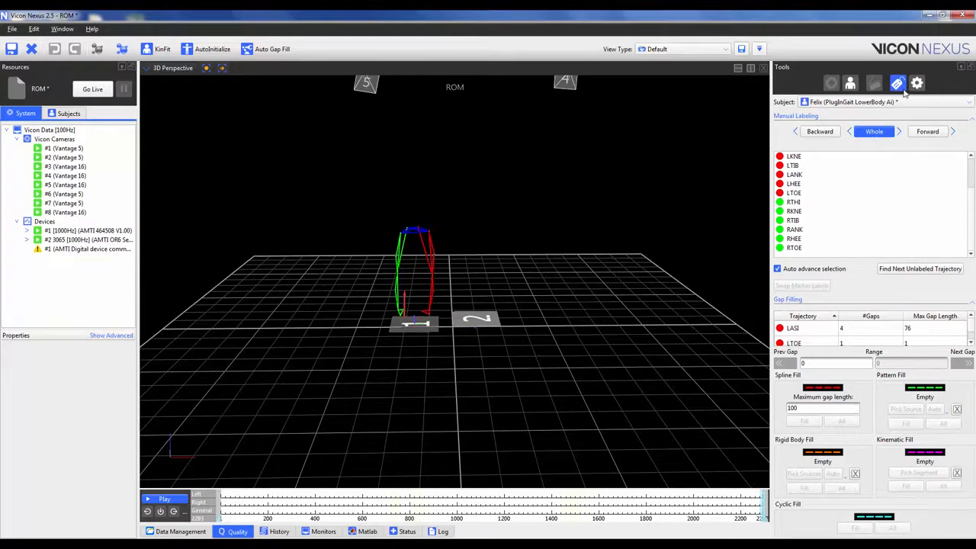
# Step: Run Calibrate Labeling Skeleton ROM, load Plug-in Gait Static and save the ROM trial
pyautogui.click(917, 82)
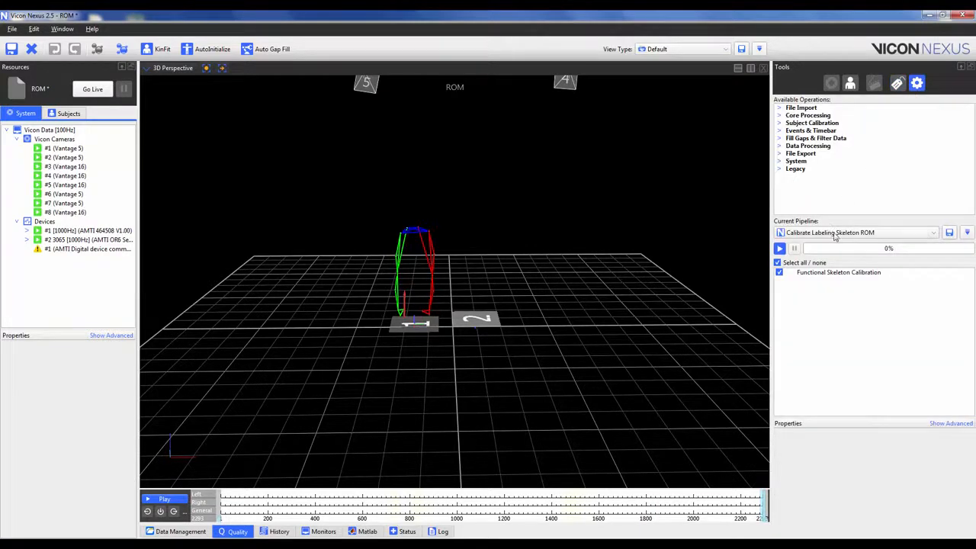
pyautogui.click(780, 247)
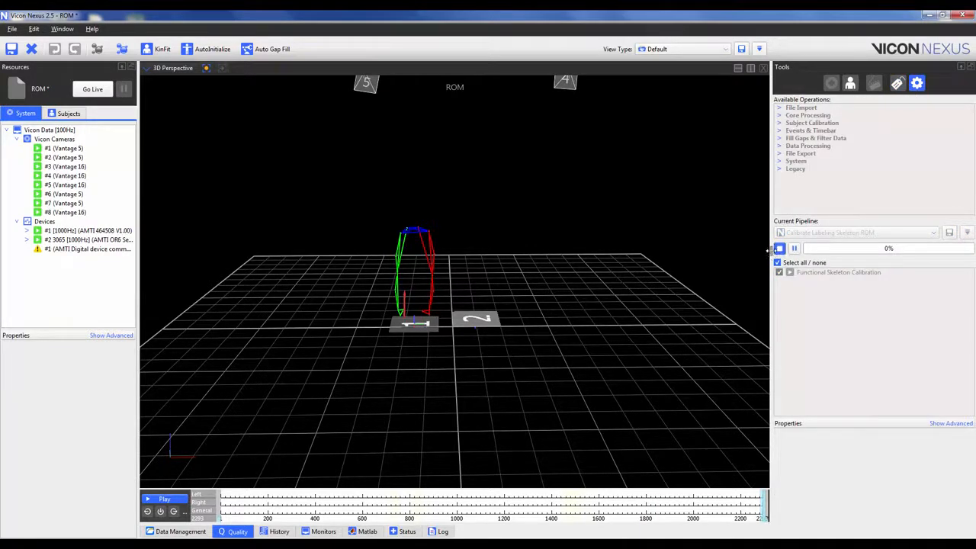
pyautogui.click(779, 247)
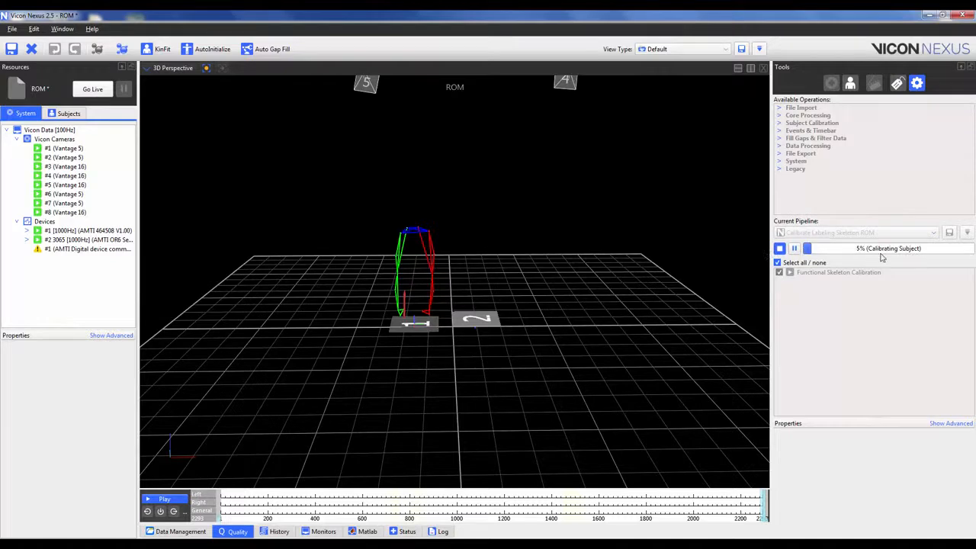
pyautogui.moveTo(619, 290)
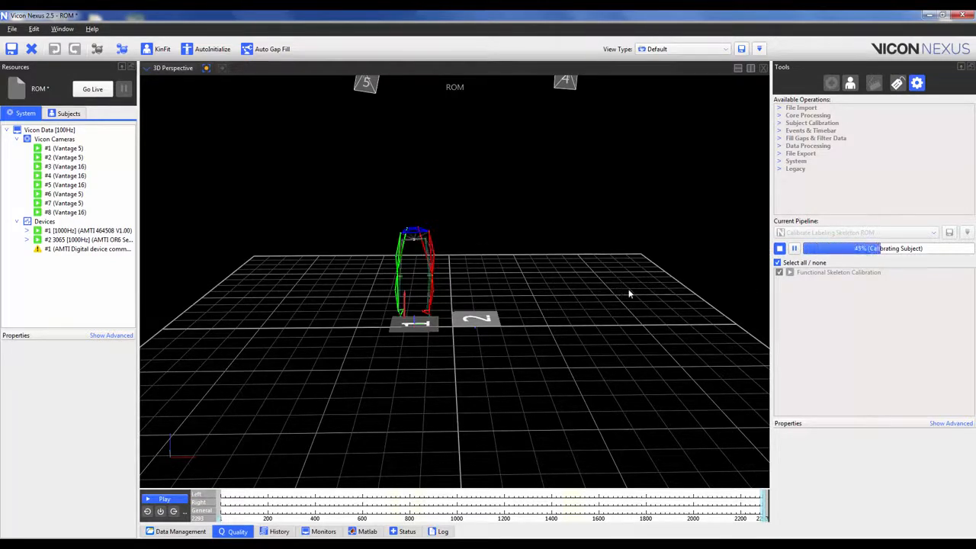
pyautogui.moveTo(562, 288)
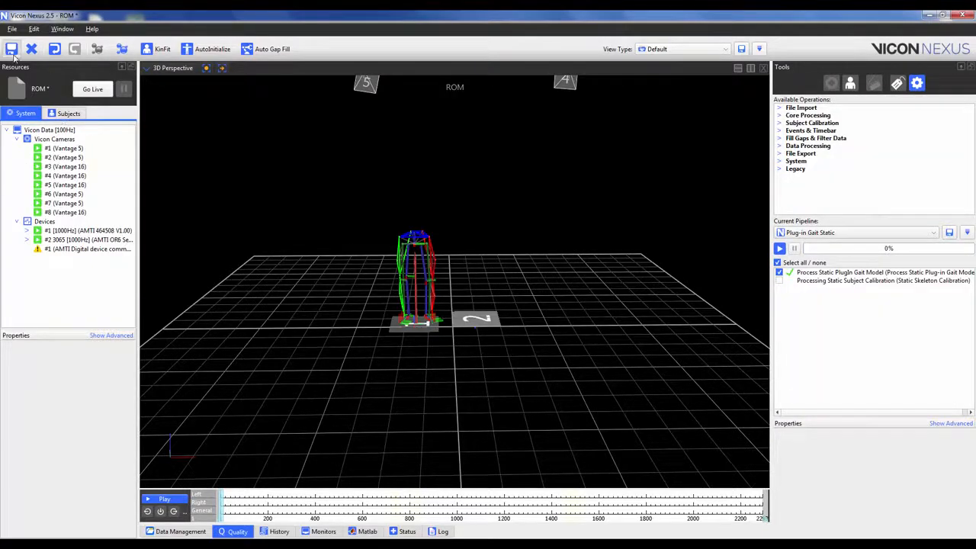
pyautogui.click(12, 49)
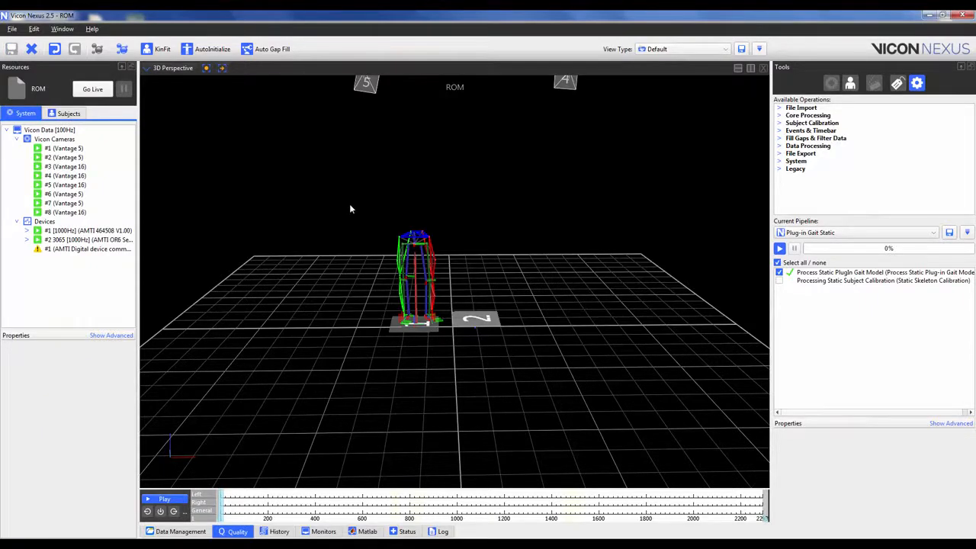